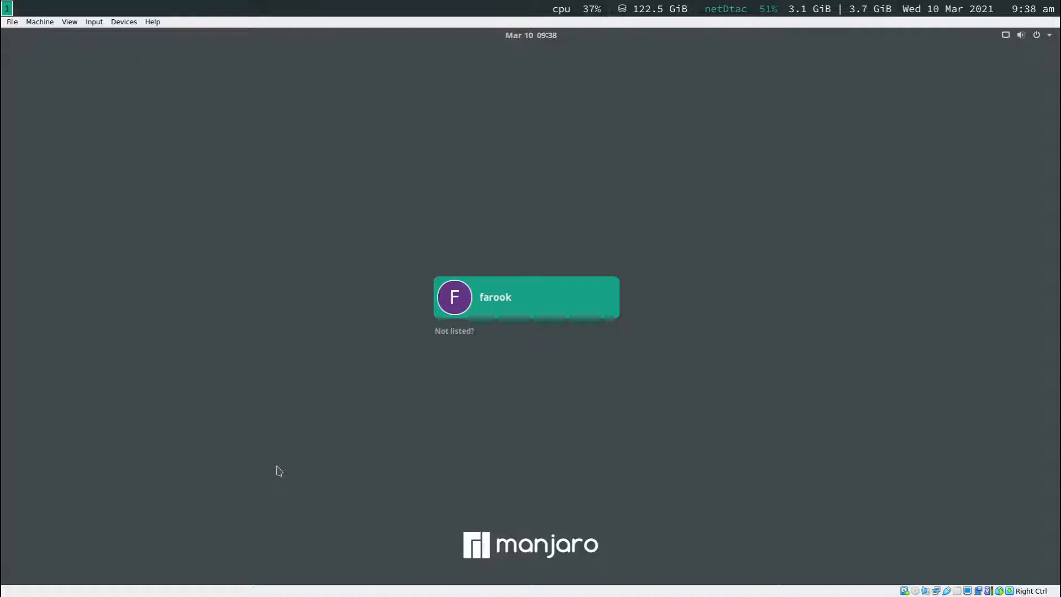
pyautogui.moveTo(347, 406)
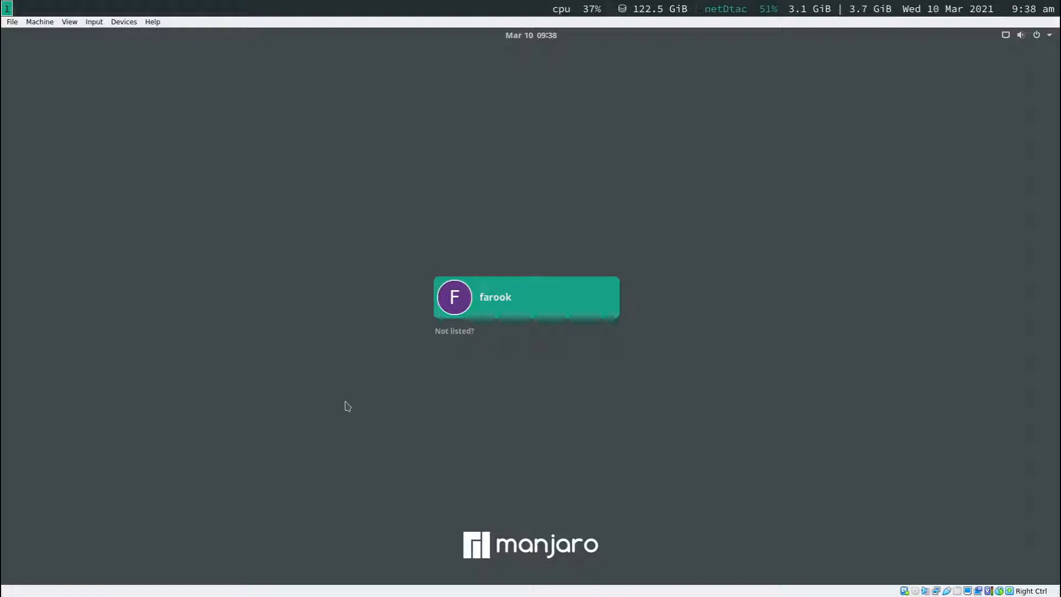
pyautogui.moveTo(341, 393)
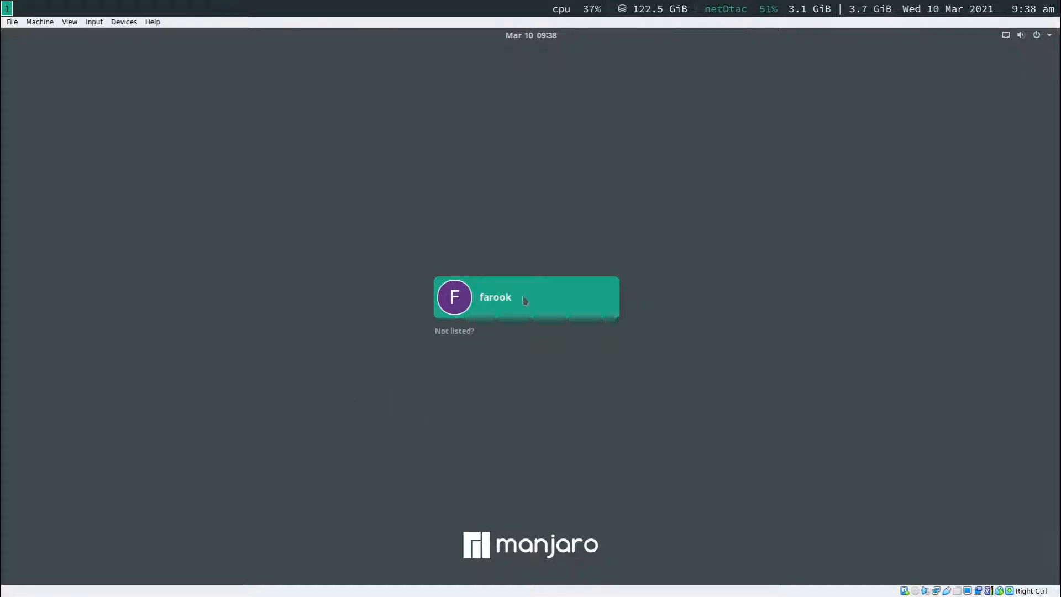
# Sign in to the listed user account to reach the GNOME desktop.
pyautogui.click(526, 297)
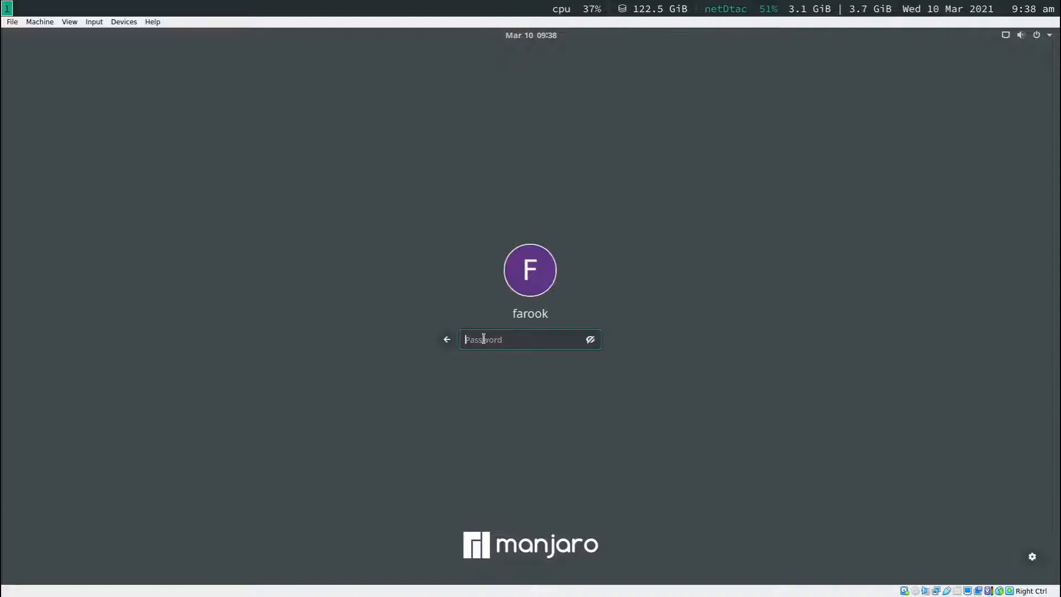
pyautogui.press('Return')
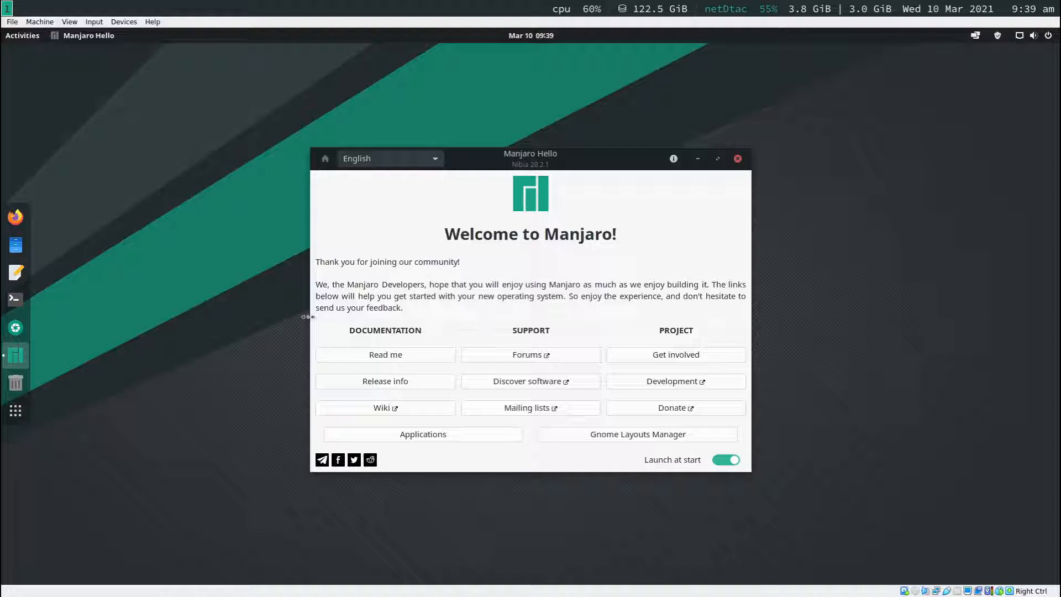
pyautogui.moveTo(269, 278)
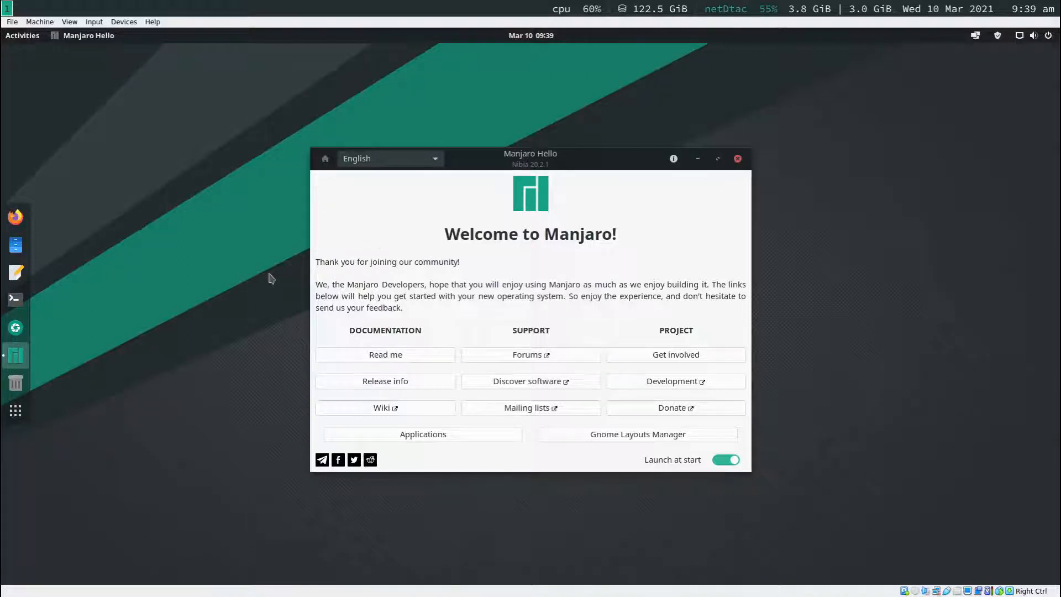
pyautogui.moveTo(179, 157)
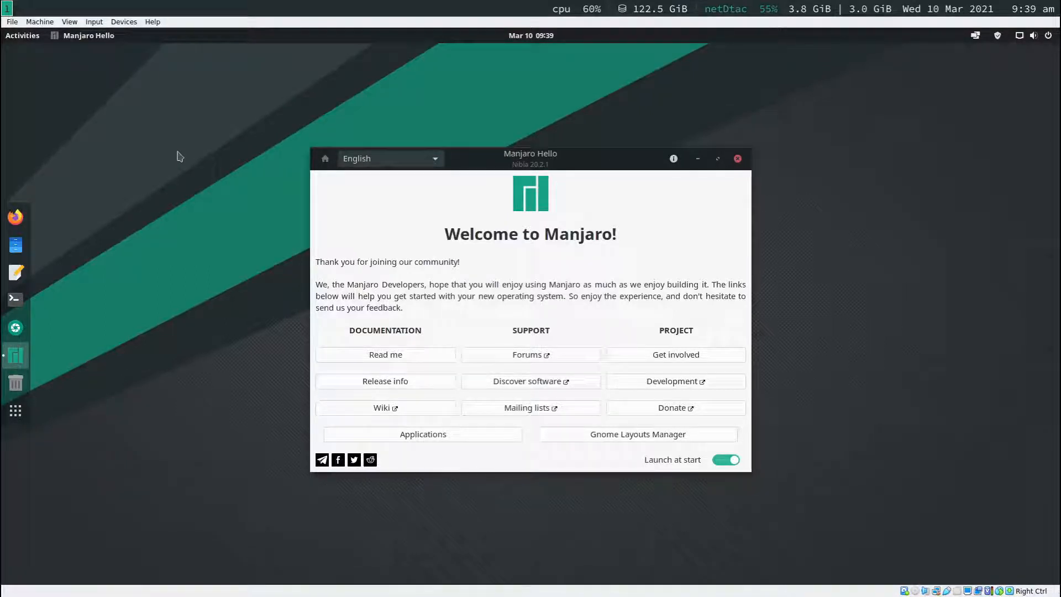
pyautogui.moveTo(194, 149)
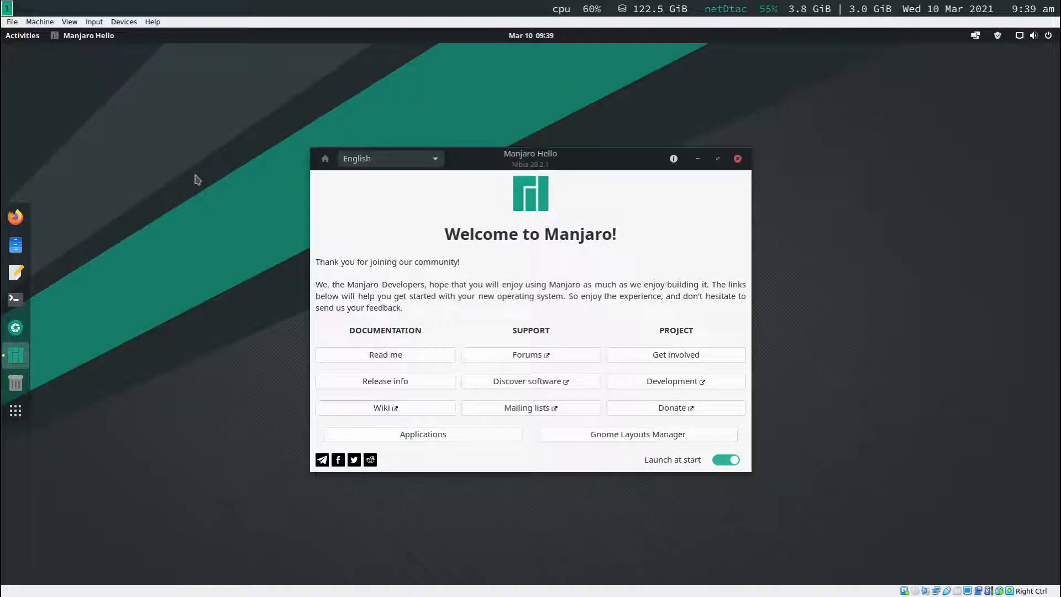
pyautogui.moveTo(209, 182)
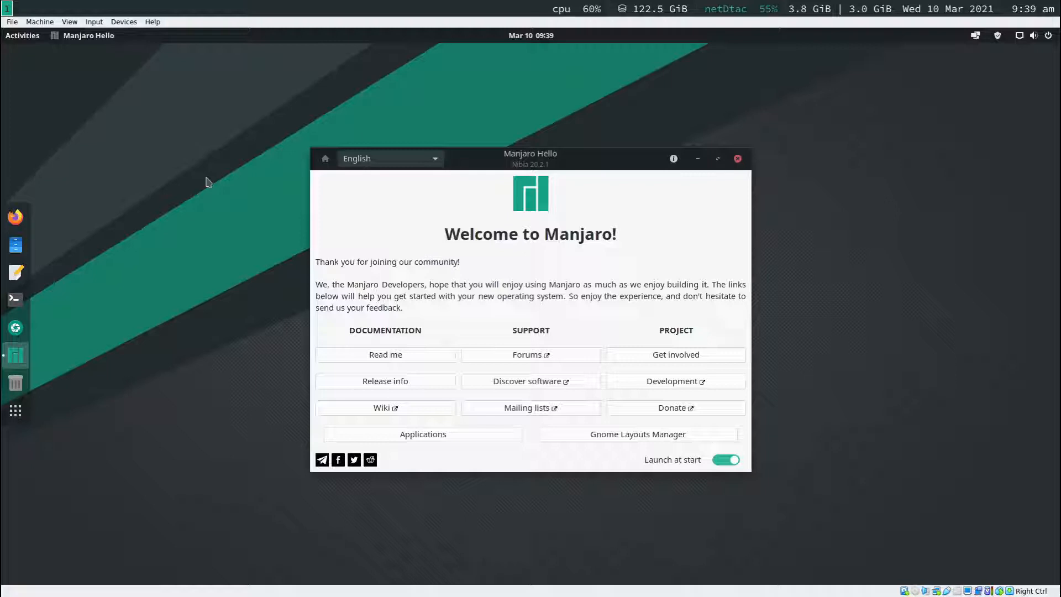
pyautogui.moveTo(232, 166)
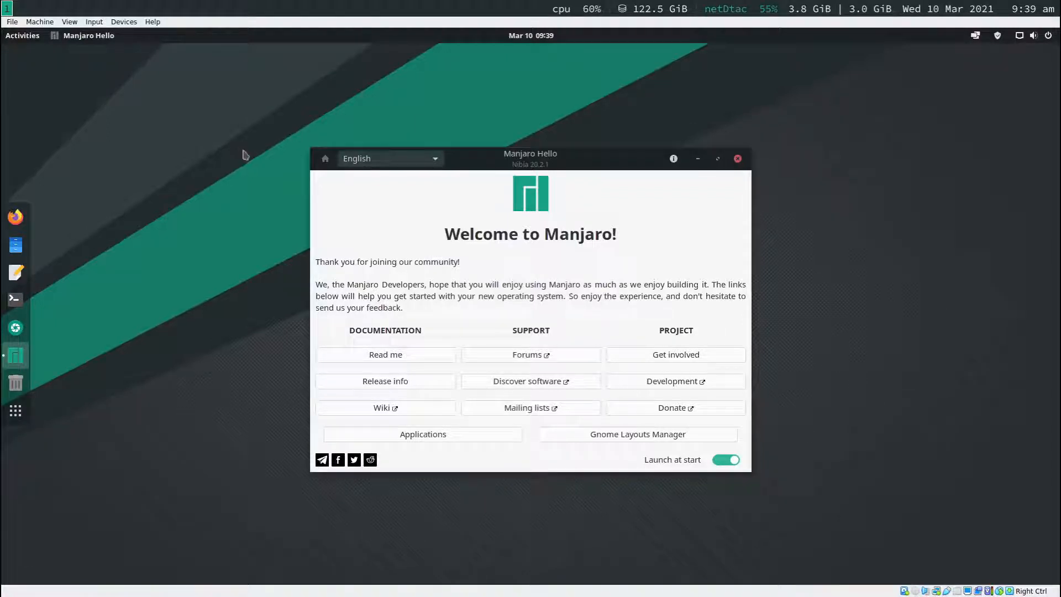
# Browse to the farookphuket/desktop-i3 repository page on GitHub in Firefox.
pyautogui.click(14, 216)
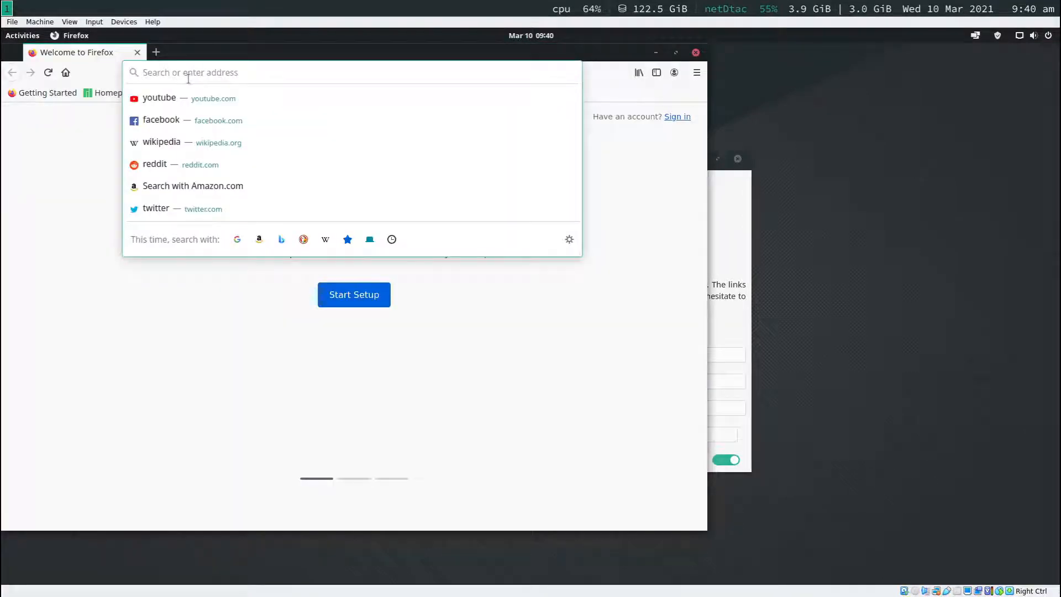
pyautogui.write('github.com/farookphuket')
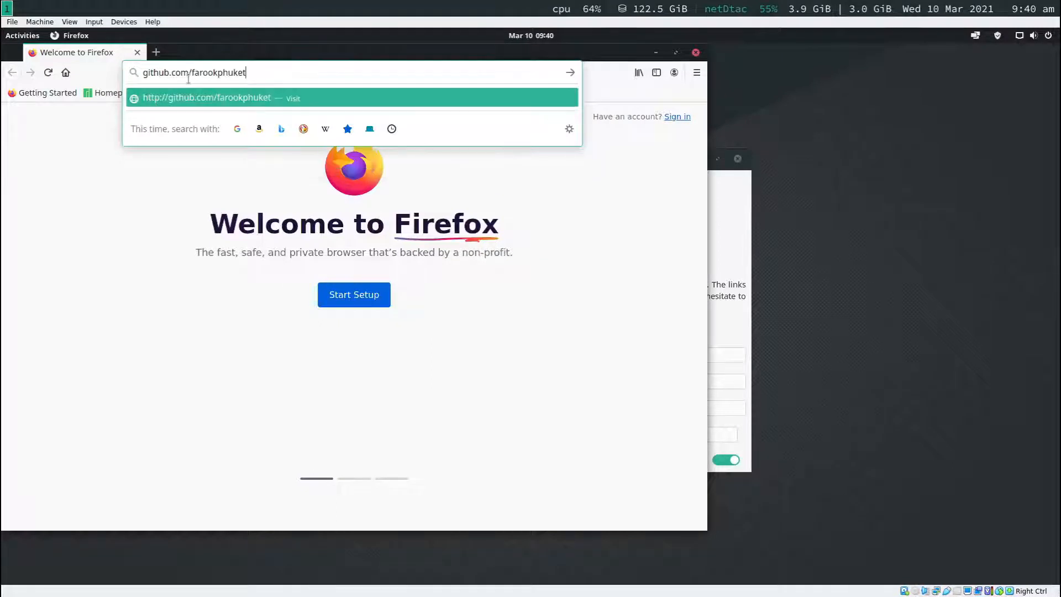
pyautogui.write('/desktop-')
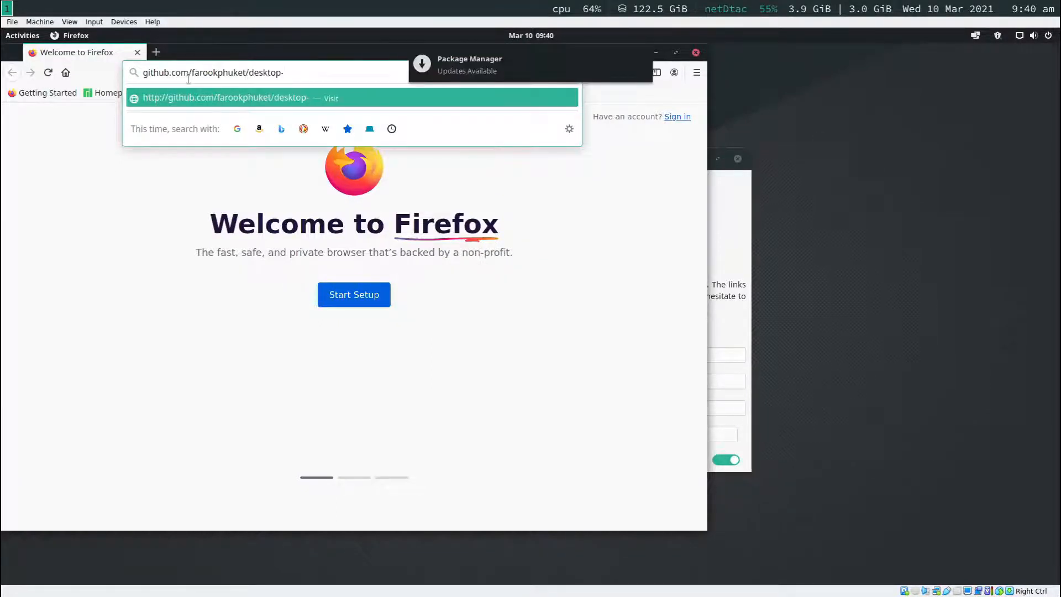
pyautogui.press('Return')
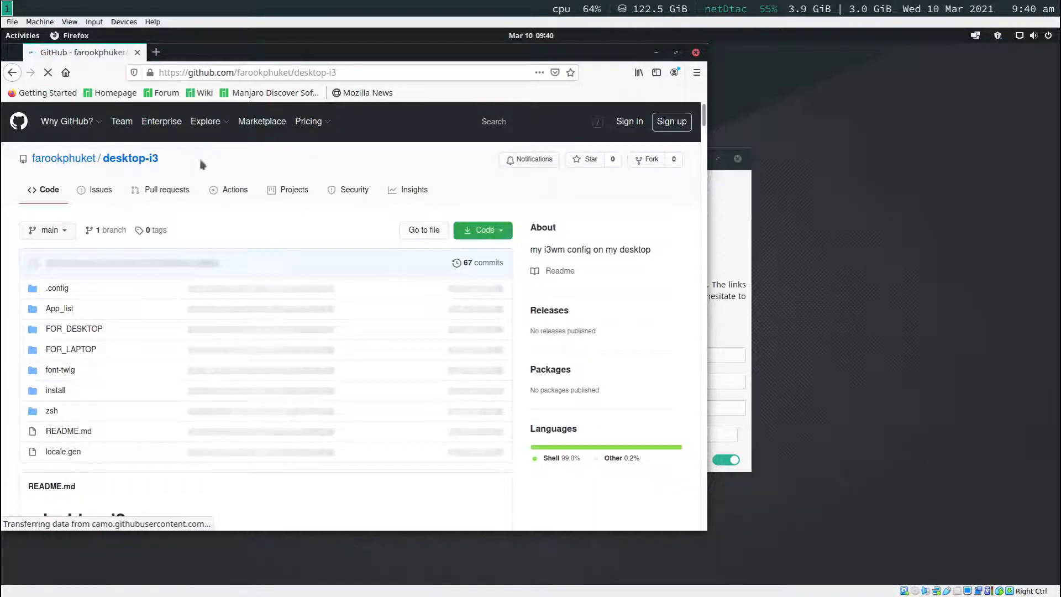
pyautogui.moveTo(398, 338)
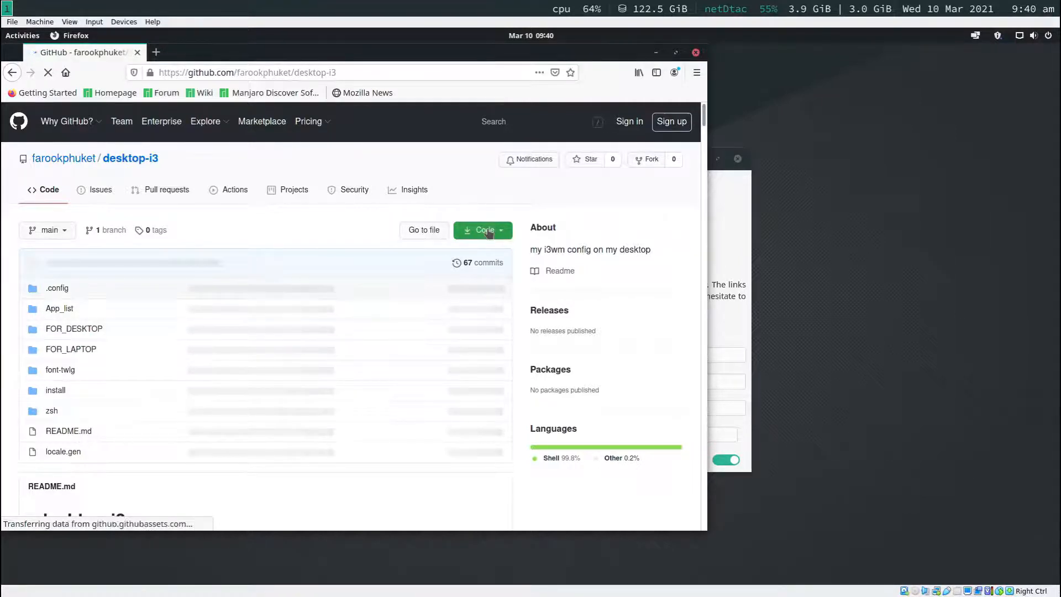
# Copy the repository's HTTPS clone address from the Code menu.
pyautogui.click(482, 230)
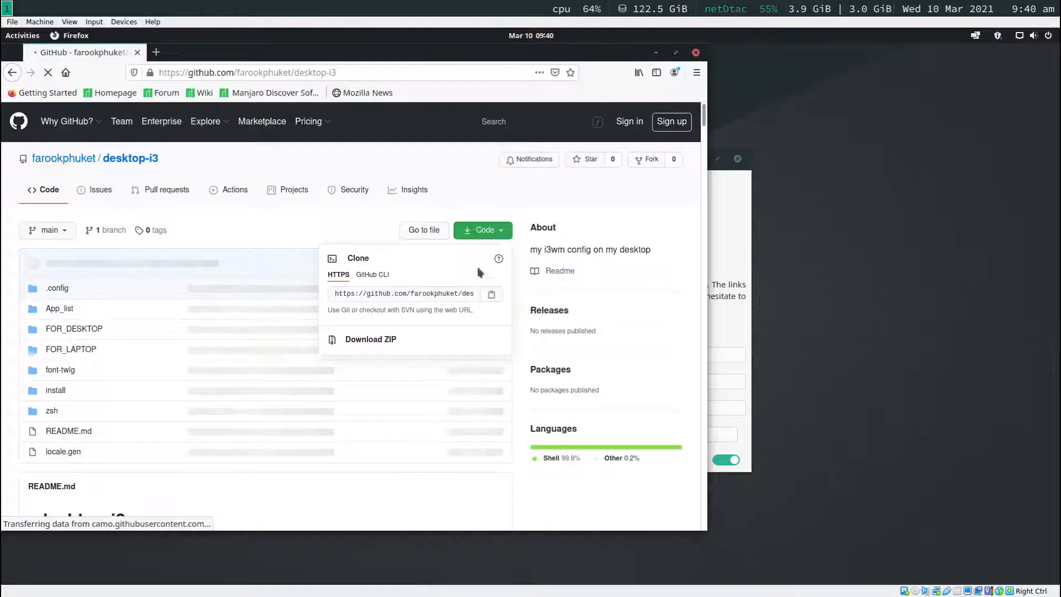
pyautogui.click(405, 293)
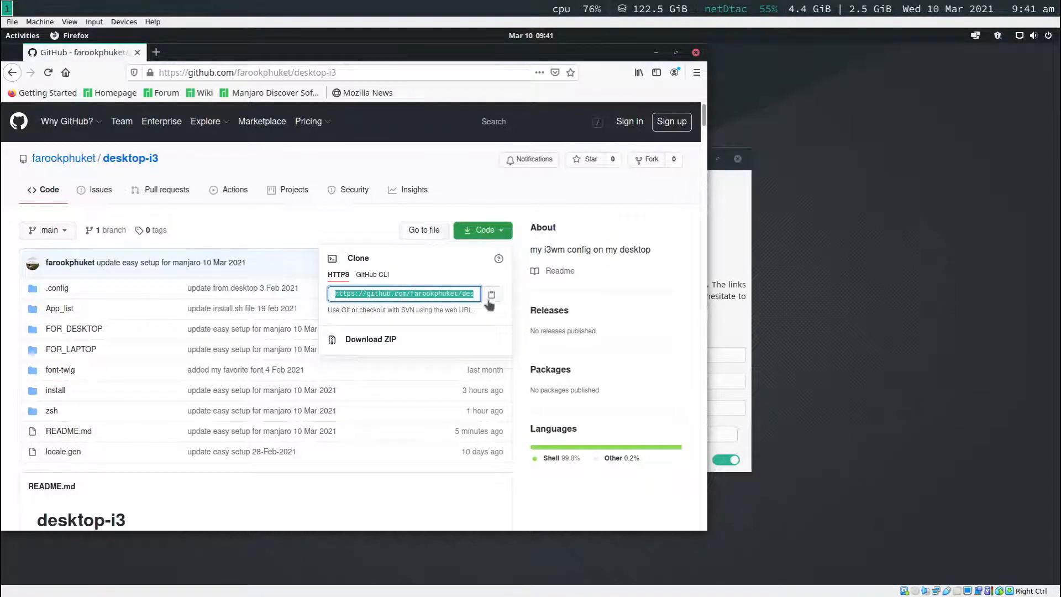
pyautogui.click(490, 294)
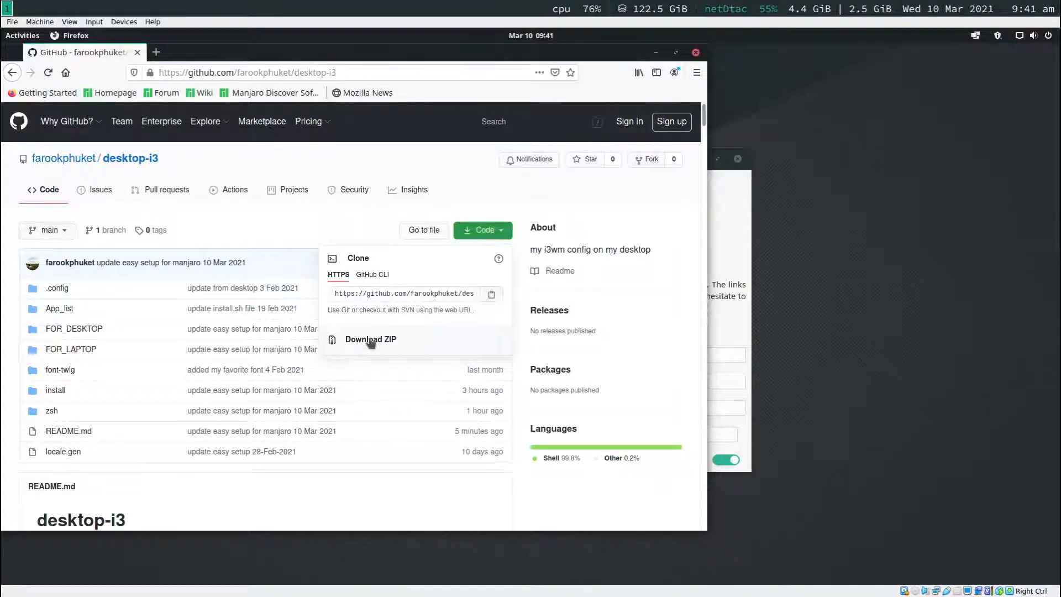
pyautogui.moveTo(370, 339)
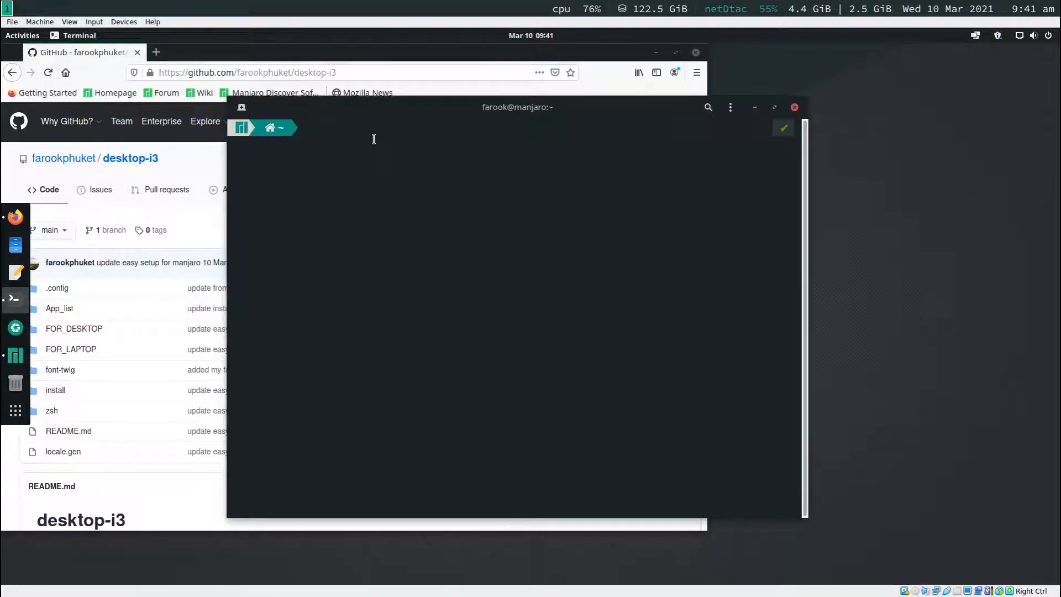
pyautogui.write('git')
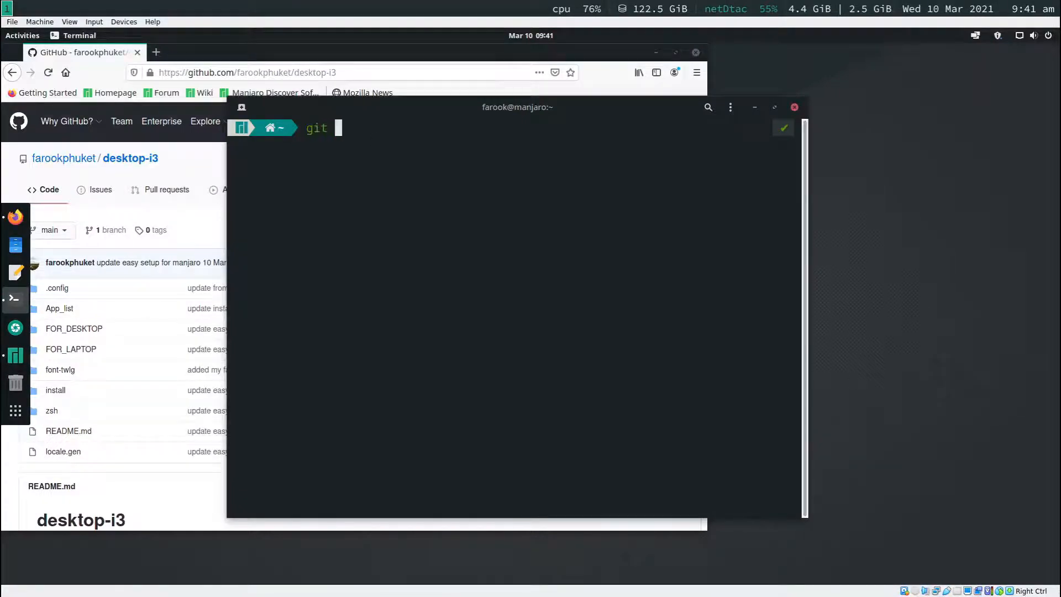
pyautogui.write('clone https://github.com/farookphuket/desktop-i3.git')
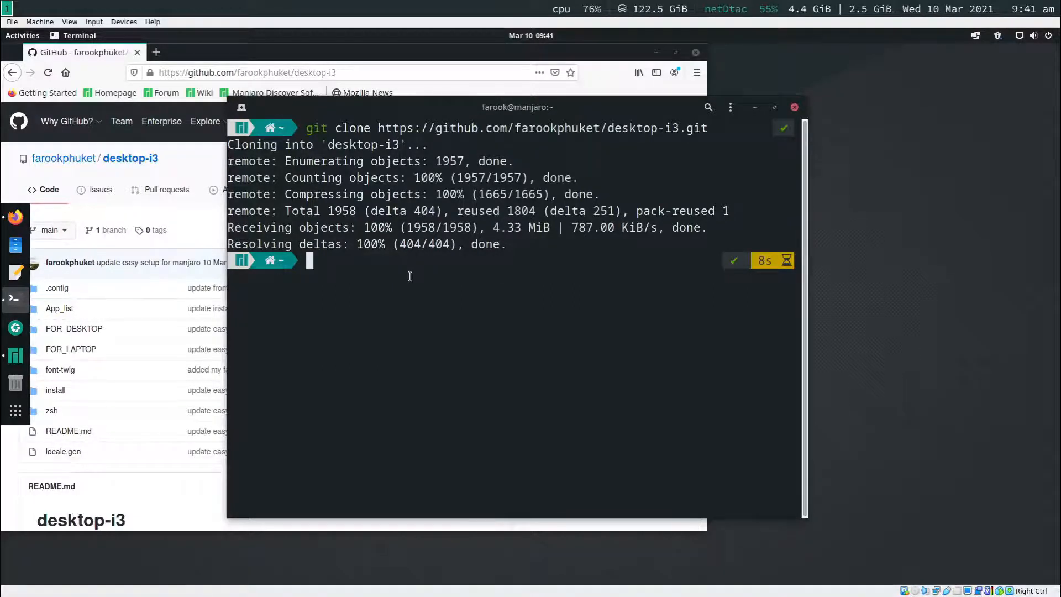
pyautogui.write('ls')
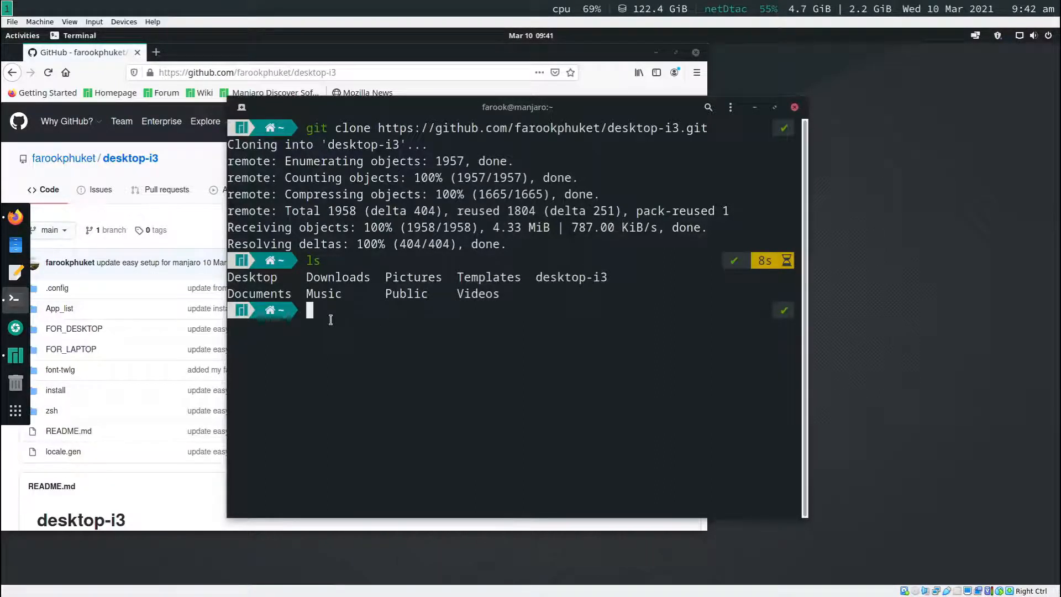
# Enter desktop-i3 and its FOR_DESKTOP folder, listing the scripts inside.
pyautogui.write('cd')
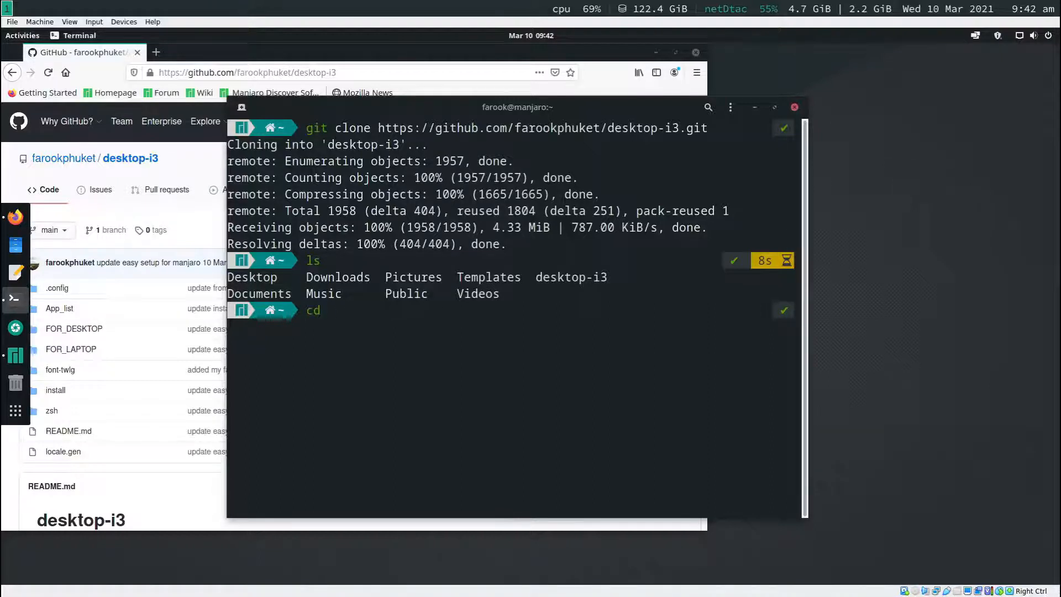
pyautogui.write('desktop-i3')
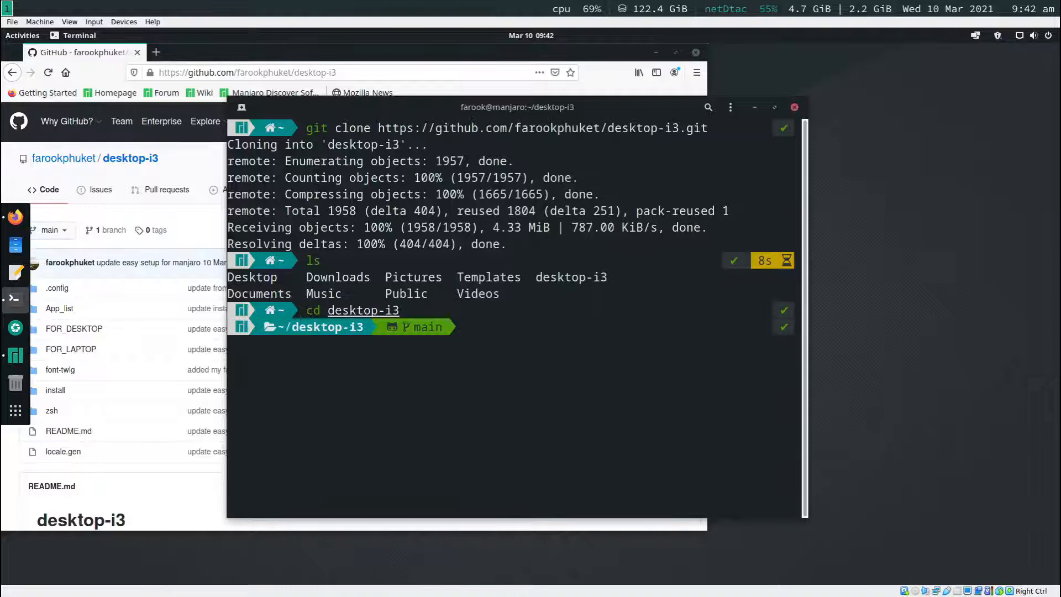
pyautogui.write('ls')
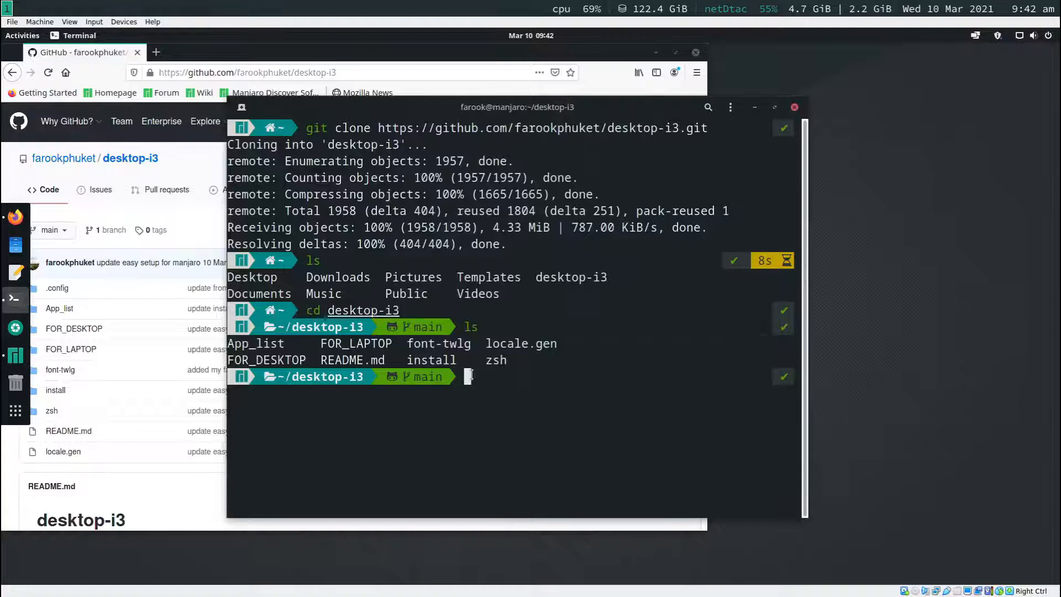
pyautogui.write('cd FOR_DESKTOP')
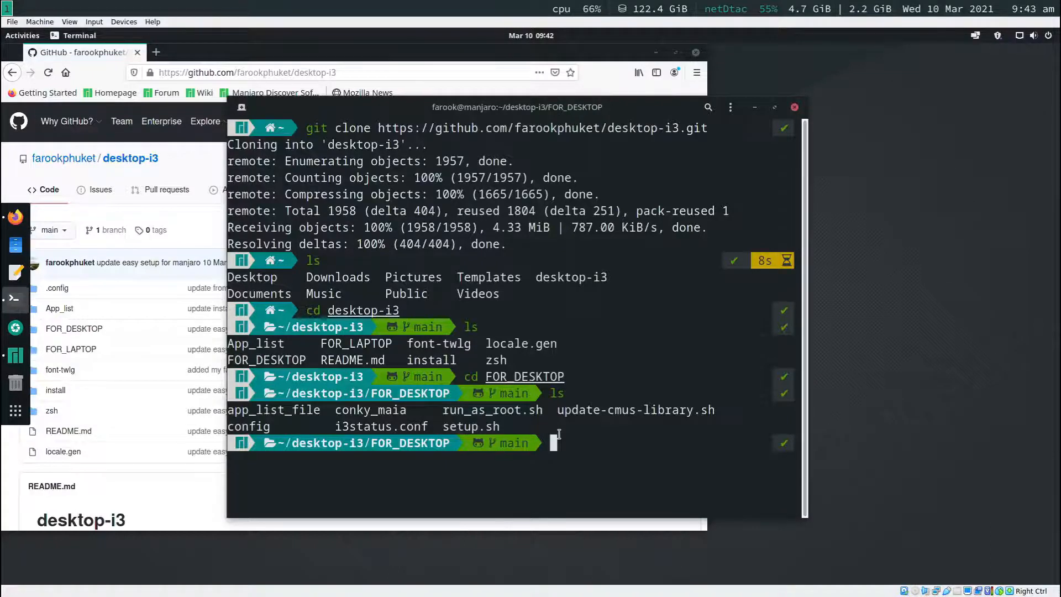
# Run ./setup.sh and quit the music player it launches so the script finishes.
pyautogui.write('./')
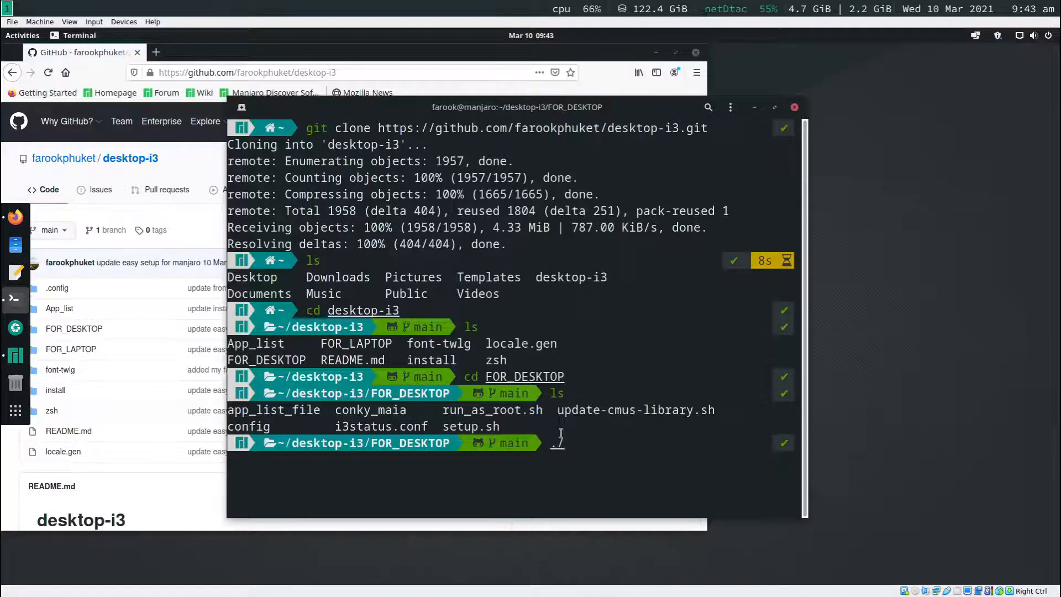
pyautogui.write('setup.sh')
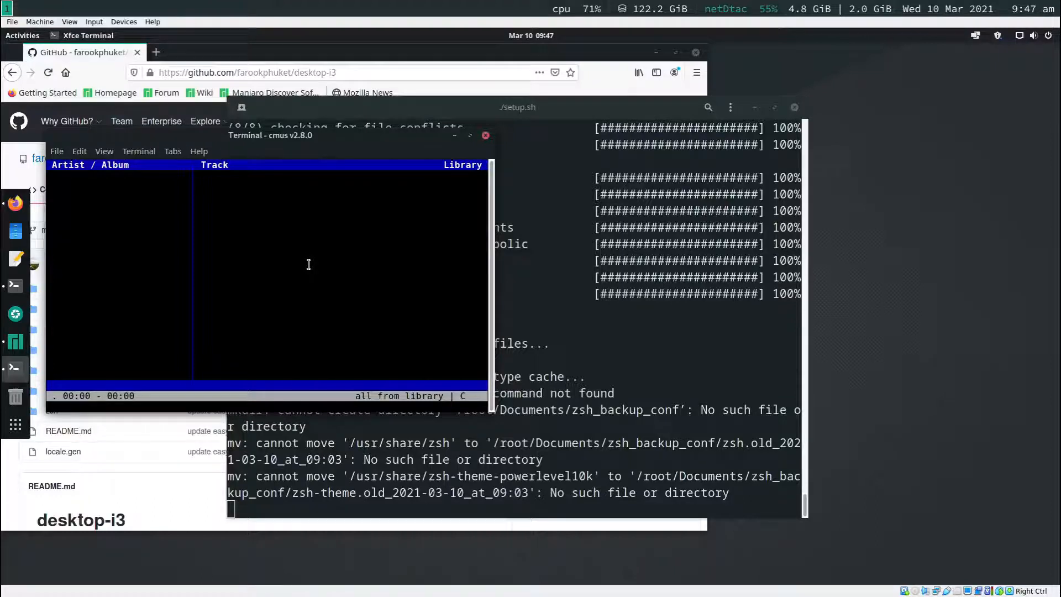
pyautogui.press('q')
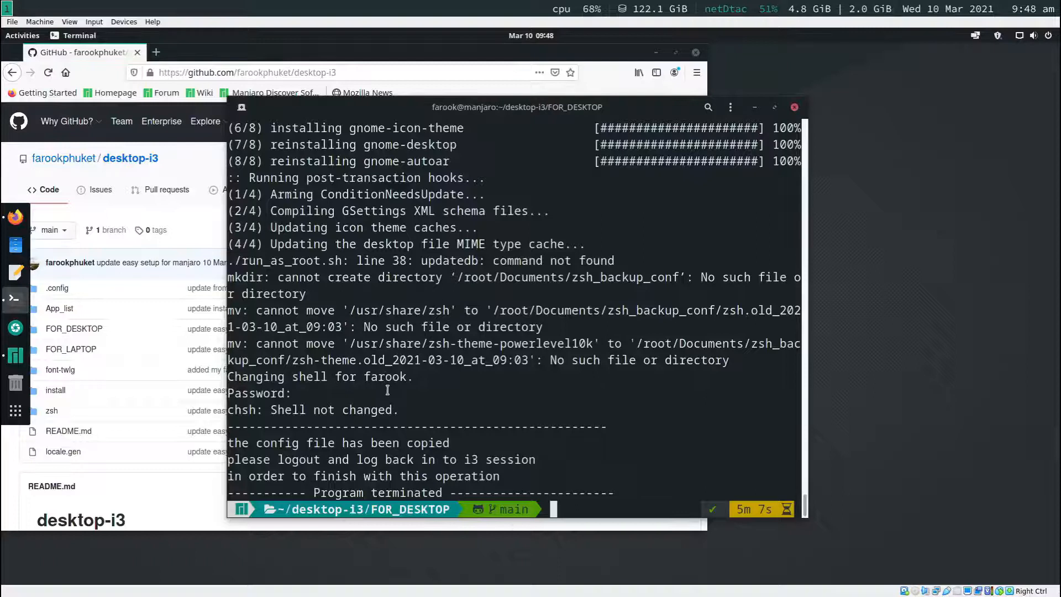
pyautogui.moveTo(517, 375)
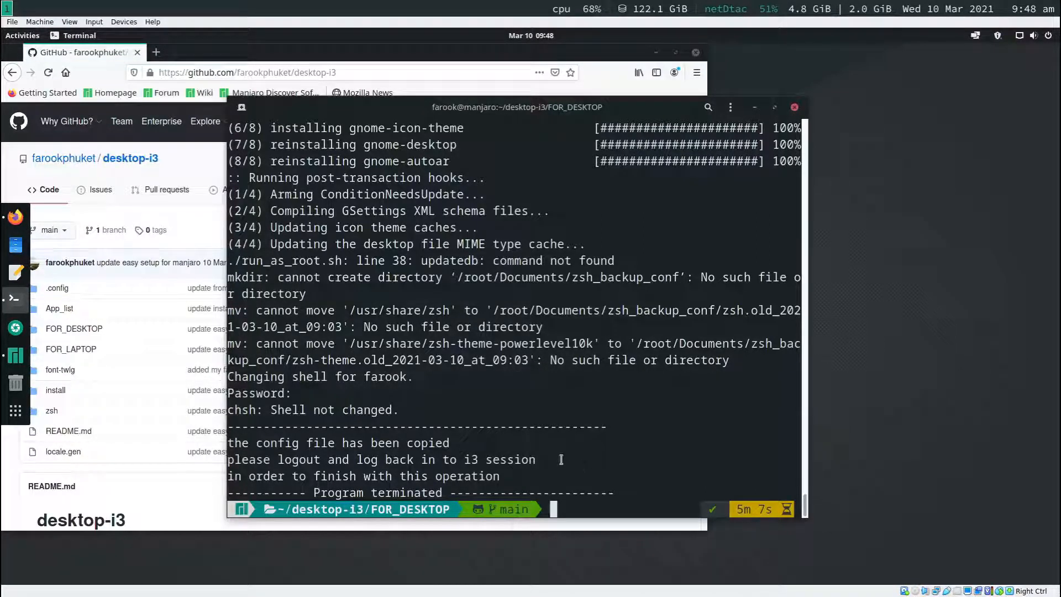
pyautogui.moveTo(583, 453)
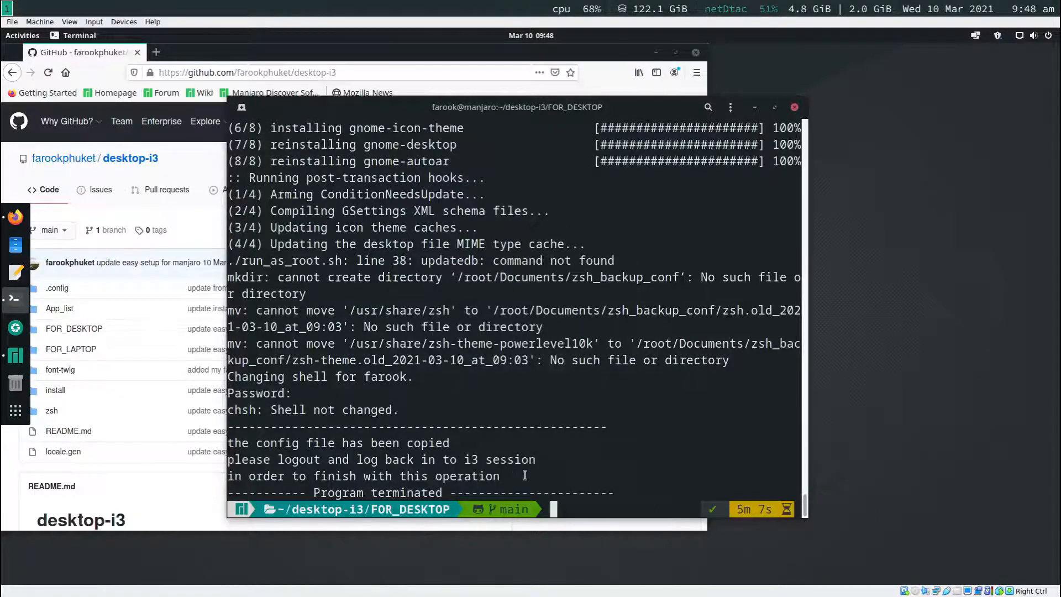
# Log out of the GNOME session from the system menu.
pyautogui.click(1034, 35)
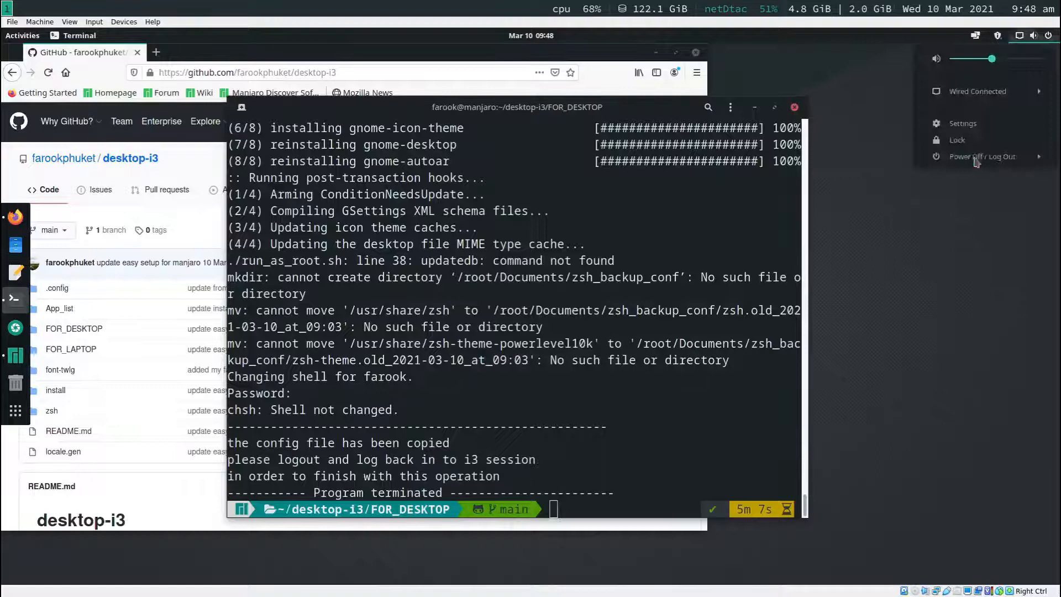
pyautogui.click(981, 156)
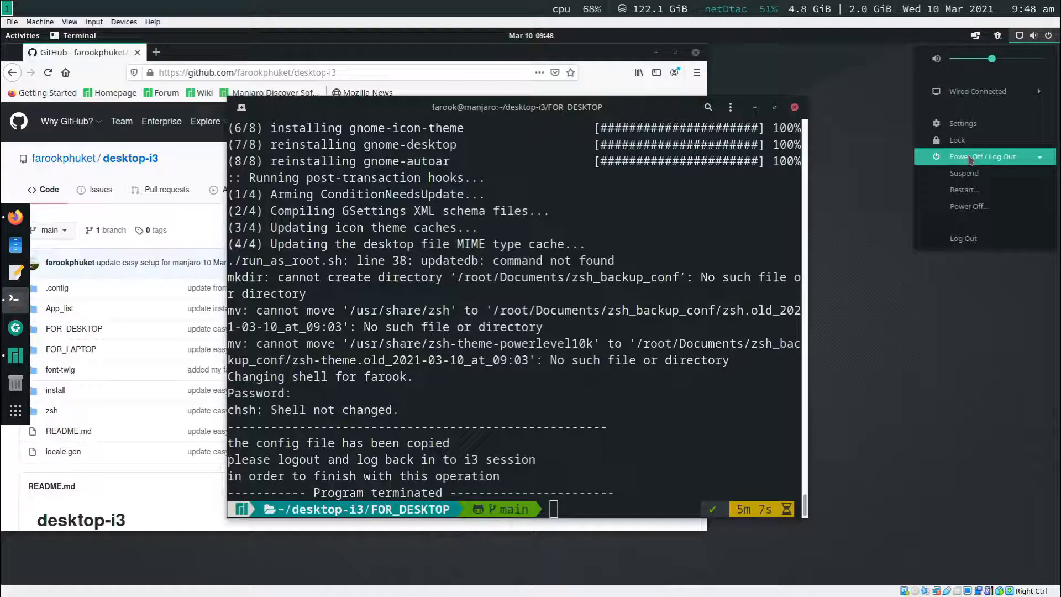
pyautogui.moveTo(969, 205)
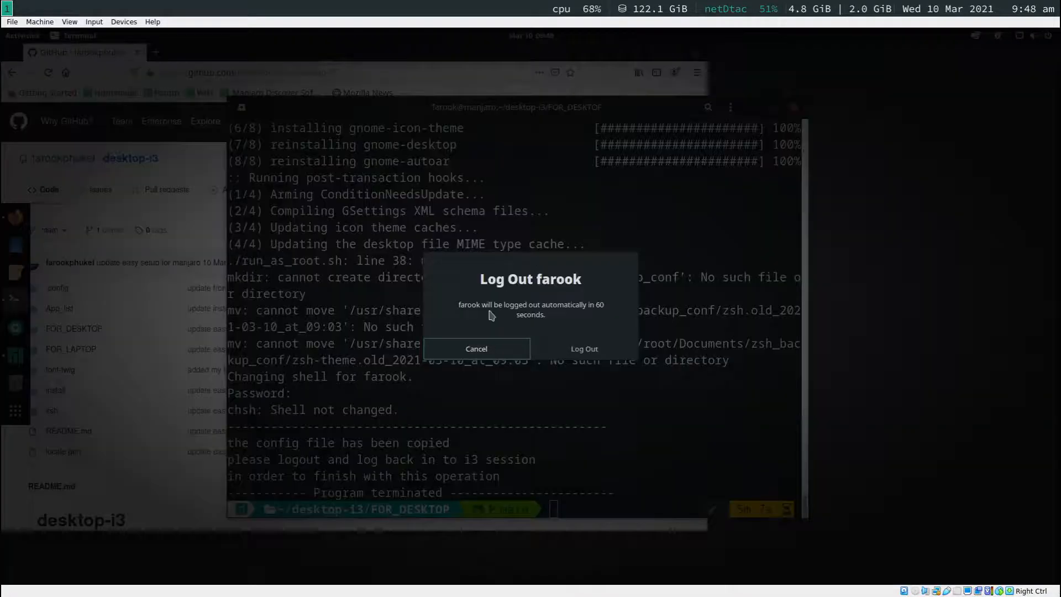
pyautogui.click(476, 348)
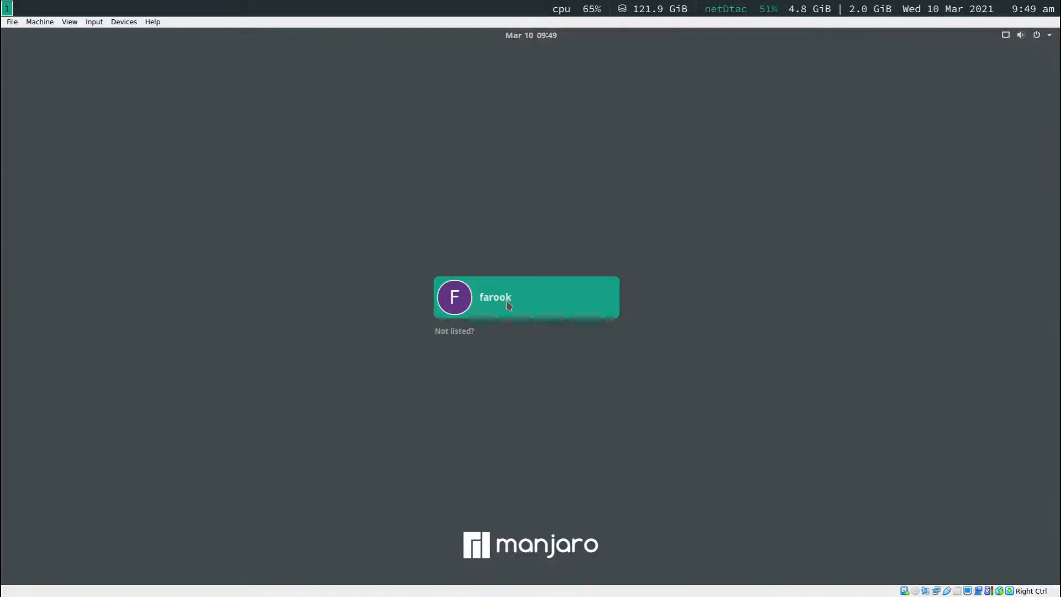
# Sign back in as the user with the i3 session selected.
pyautogui.click(526, 296)
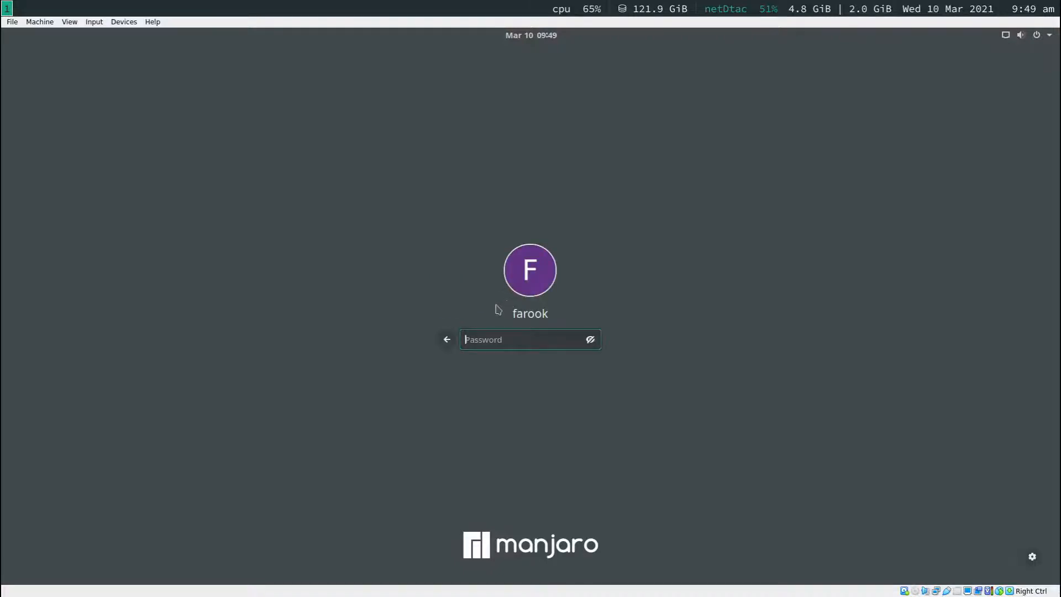
pyautogui.moveTo(619, 281)
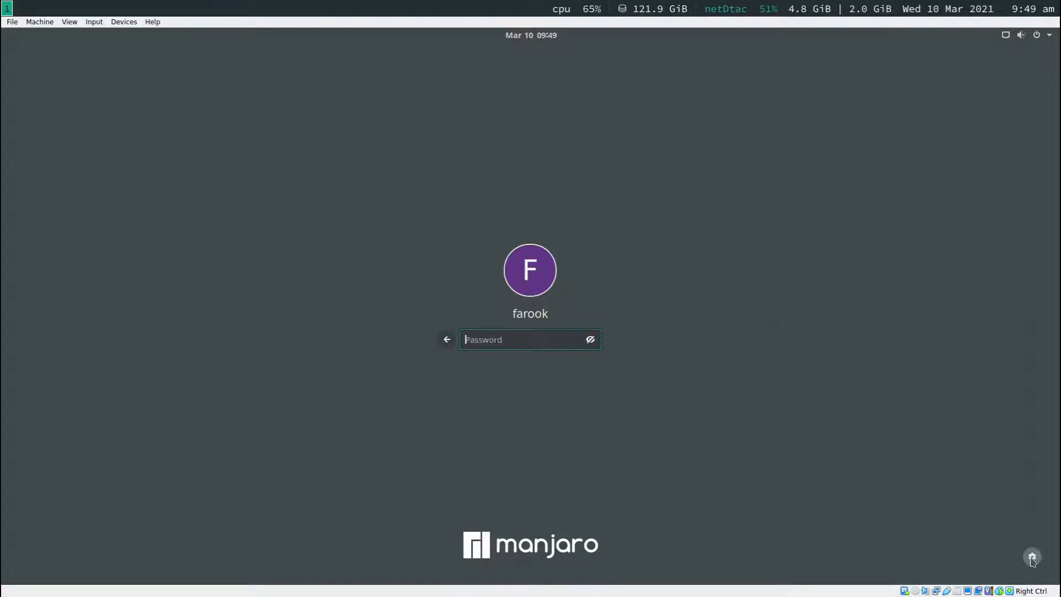
pyautogui.click(1031, 556)
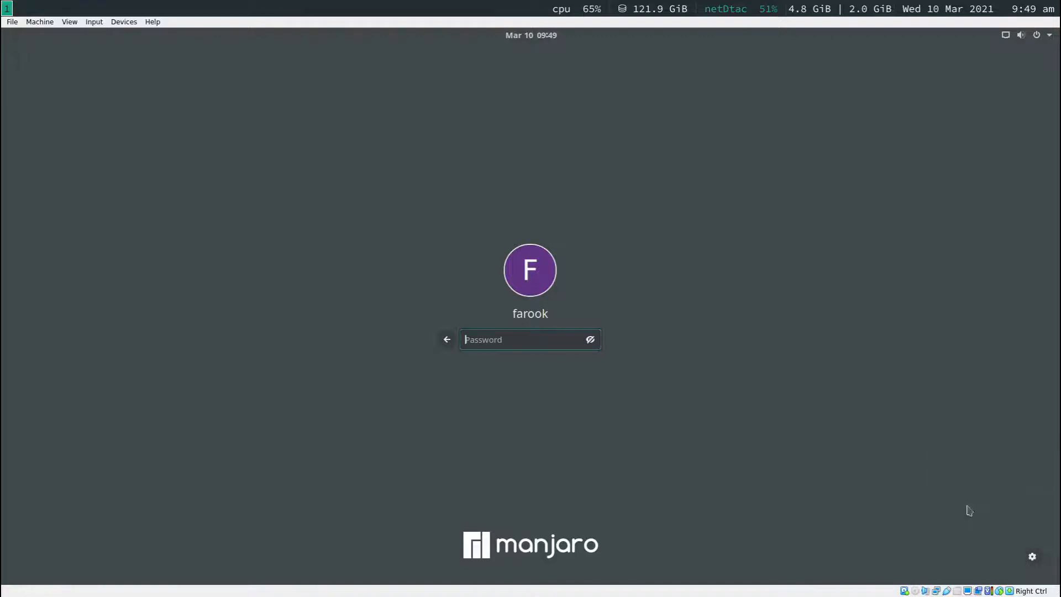
pyautogui.write('•')
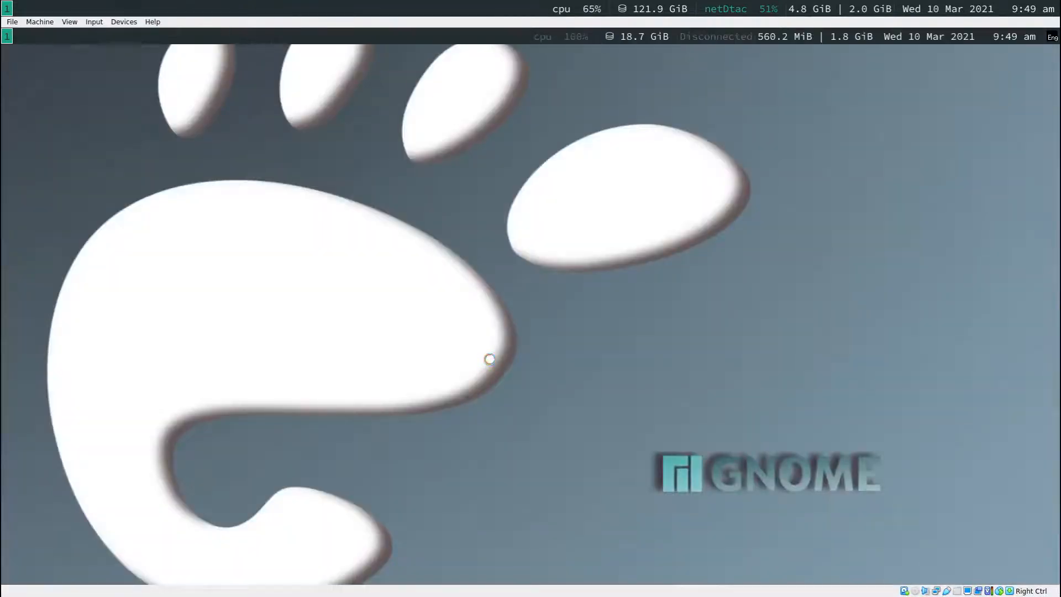
pyautogui.moveTo(545, 371)
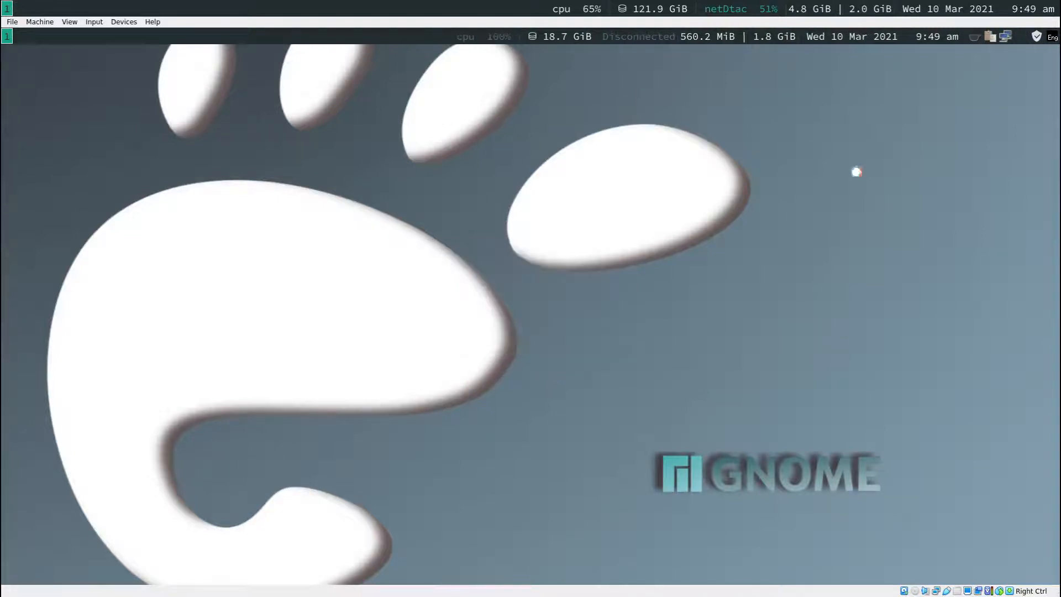
pyautogui.moveTo(674, 289)
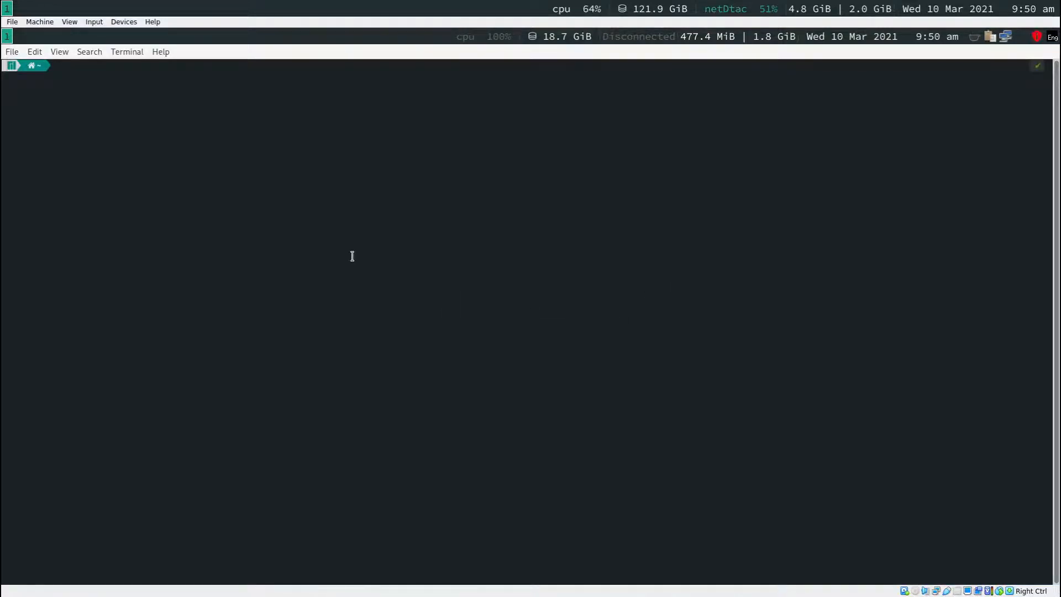
pyautogui.write('cd EHR_DESKTOP')
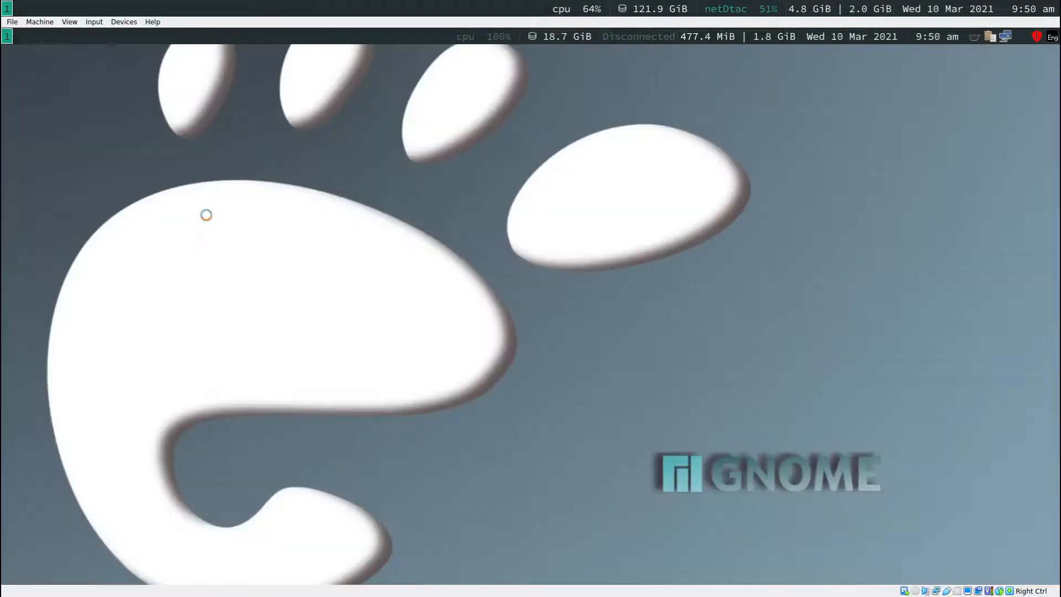
pyautogui.moveTo(379, 154)
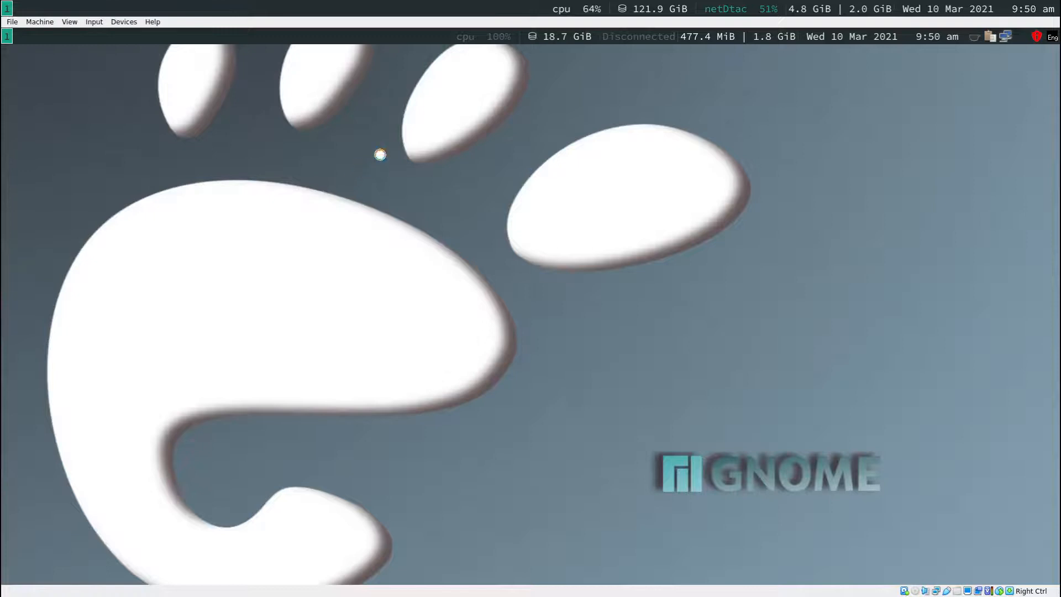
pyautogui.moveTo(449, 254)
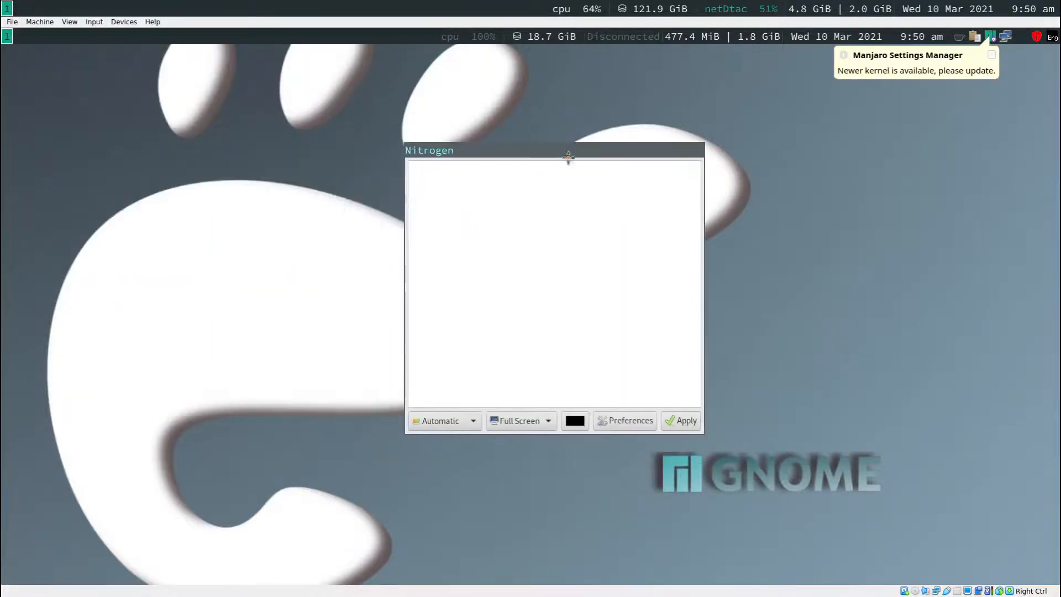
pyautogui.moveTo(589, 271)
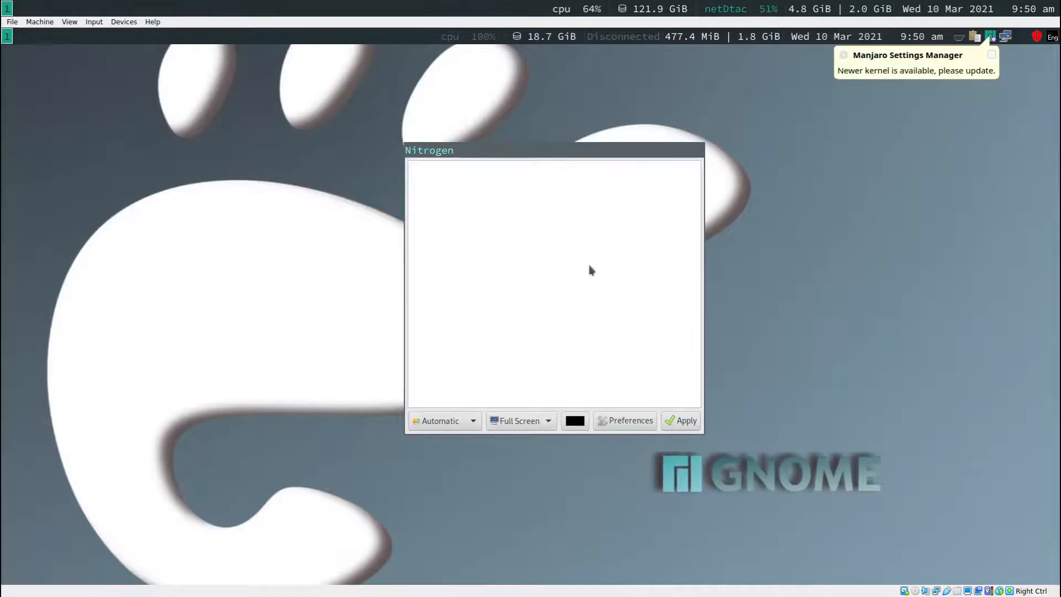
pyautogui.moveTo(614, 258)
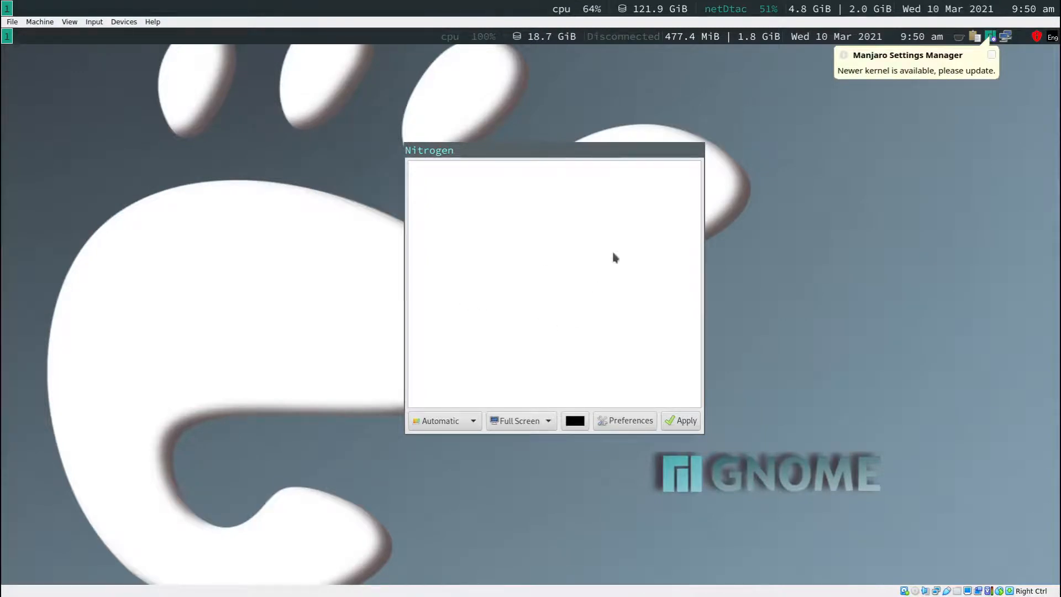
pyautogui.moveTo(615, 460)
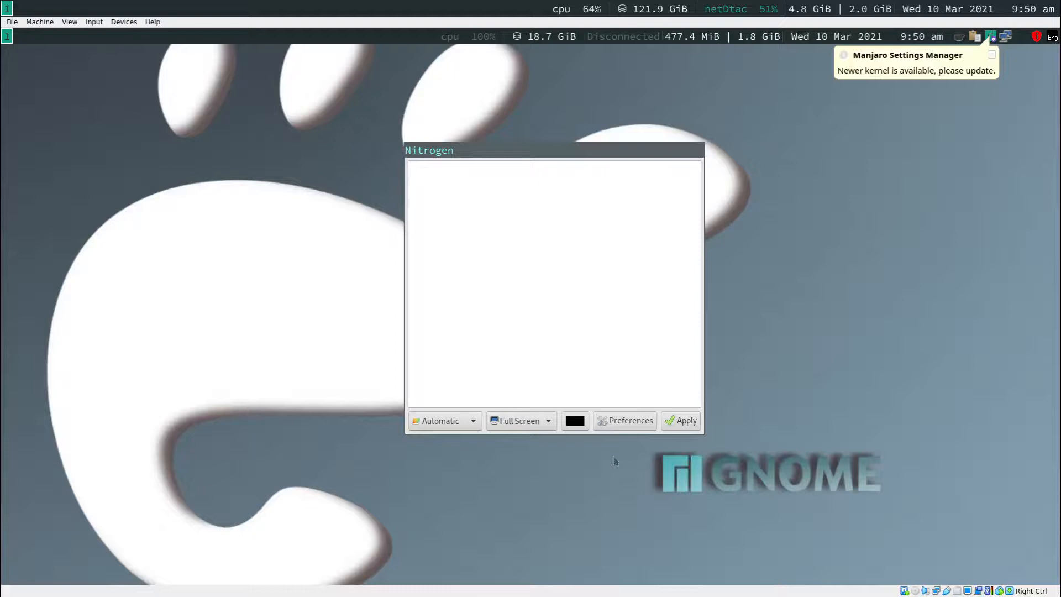
# Add the Wallpapers directory in Nitrogen's preferences.
pyautogui.click(628, 420)
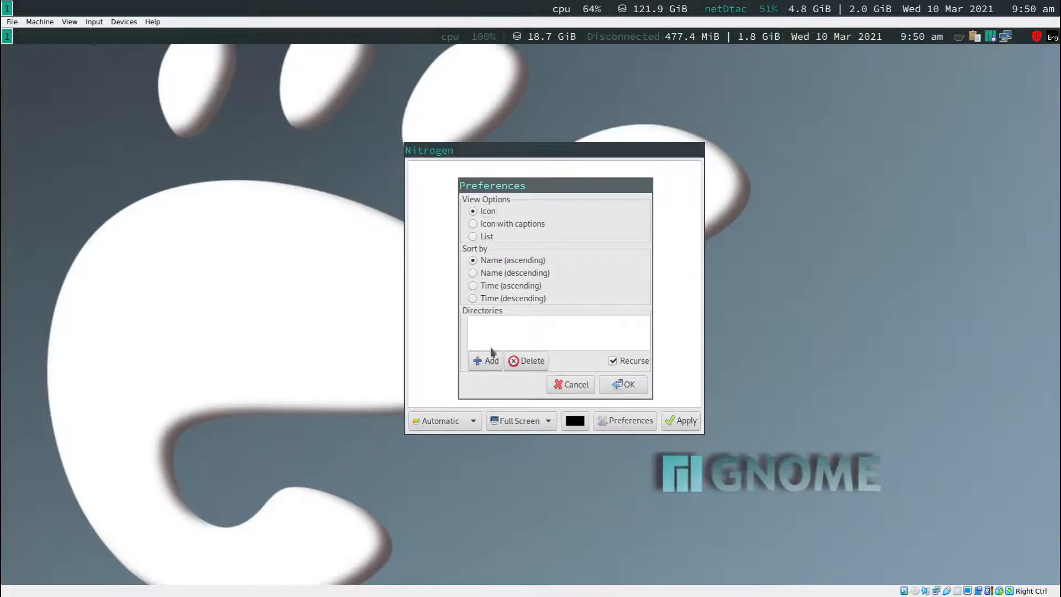
pyautogui.click(486, 360)
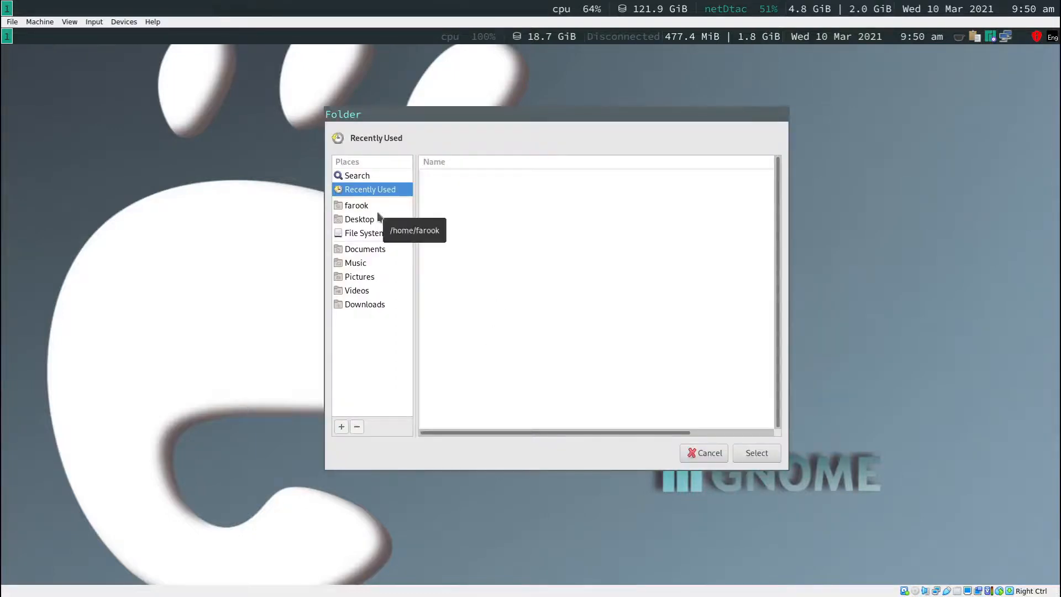
pyautogui.click(359, 276)
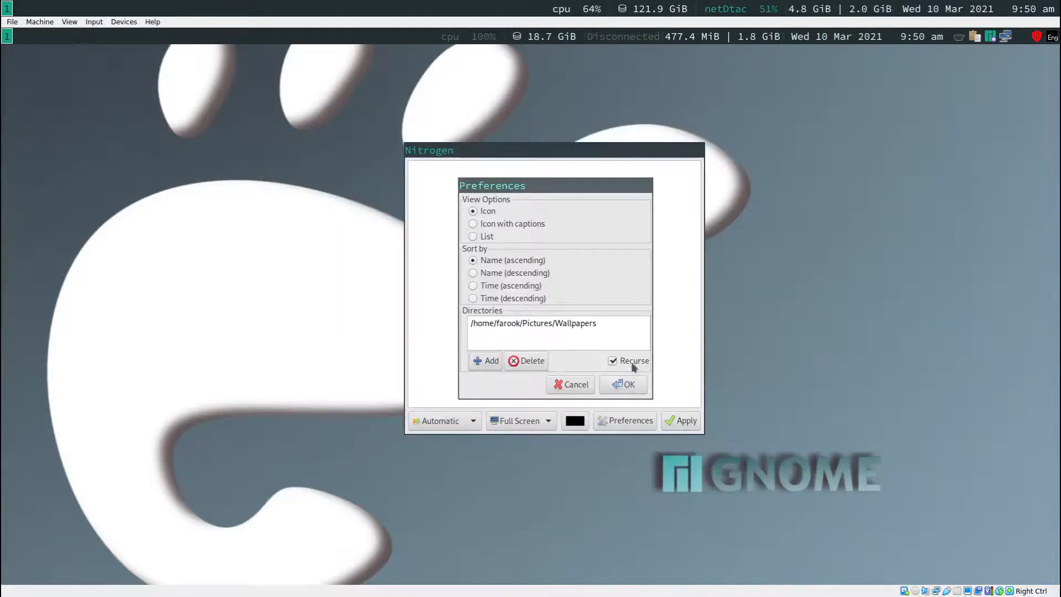
pyautogui.click(622, 385)
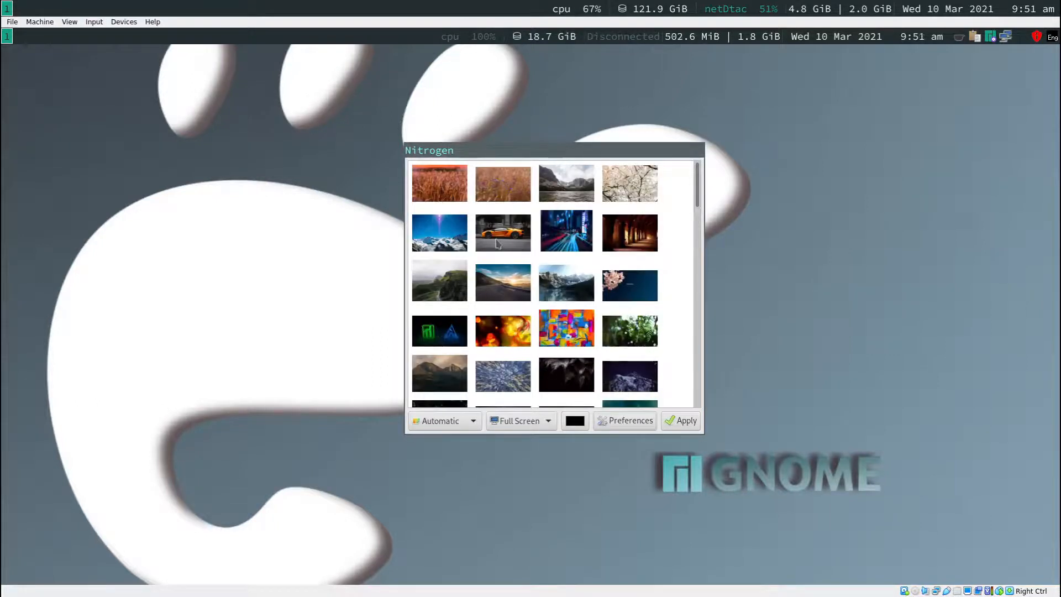
# Set the orange sports car image as the background with Zoomed Fill and close Nitrogen.
pyautogui.click(502, 231)
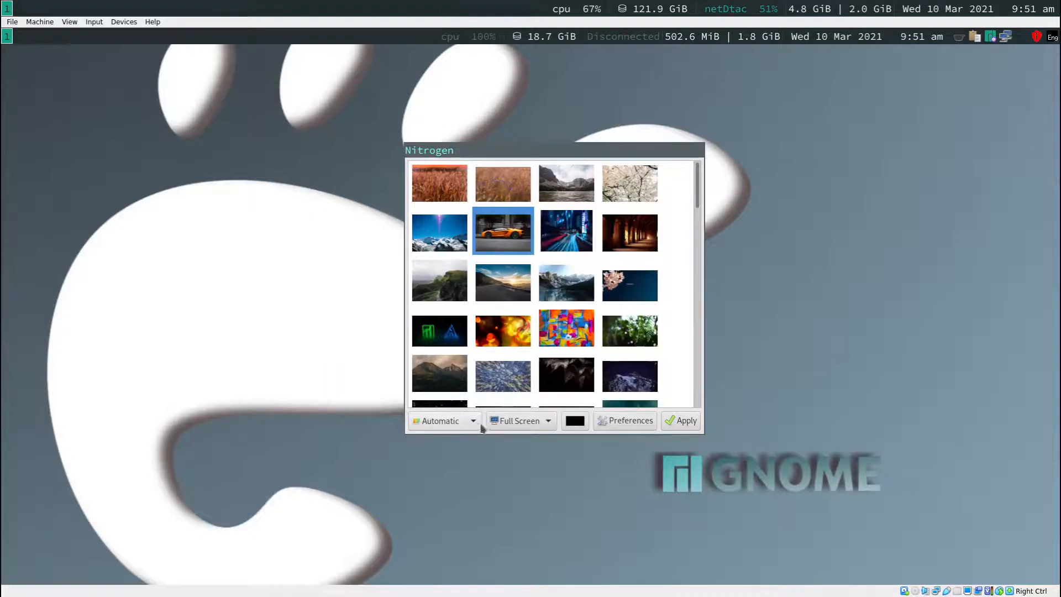
pyautogui.click(444, 420)
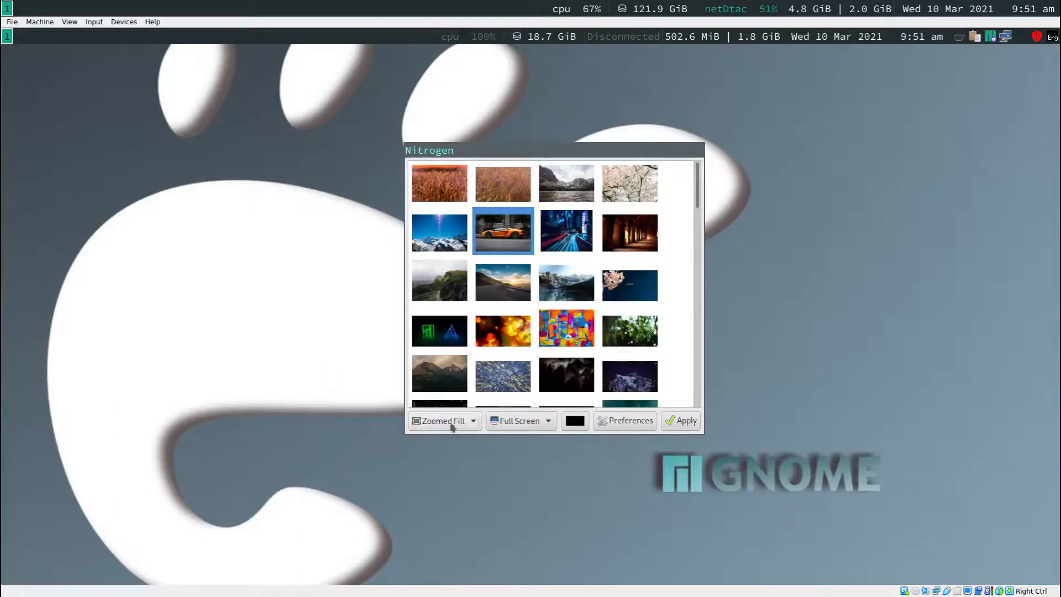
pyautogui.click(685, 420)
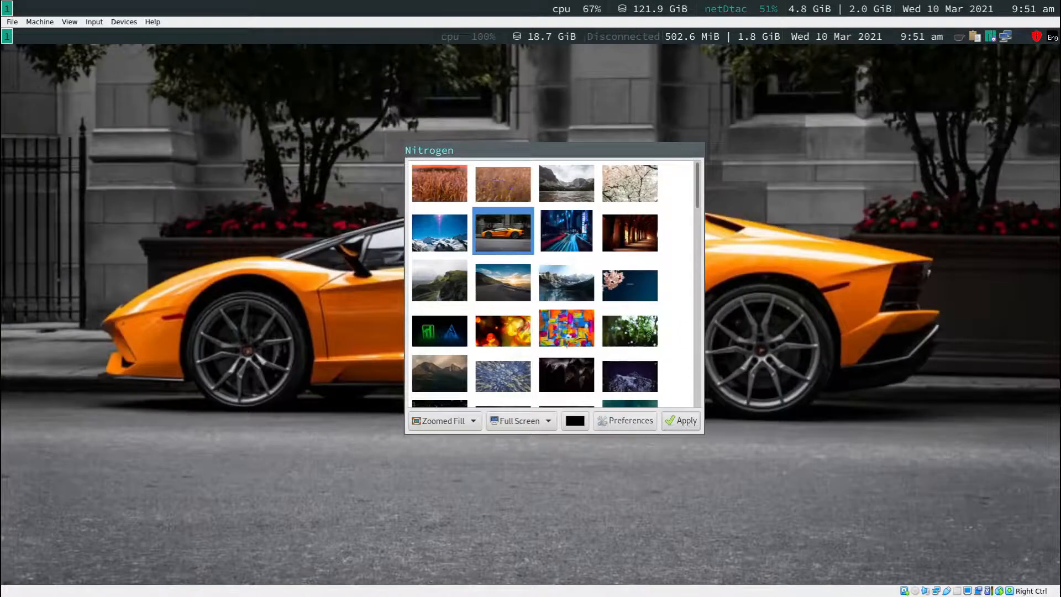
pyautogui.click(685, 420)
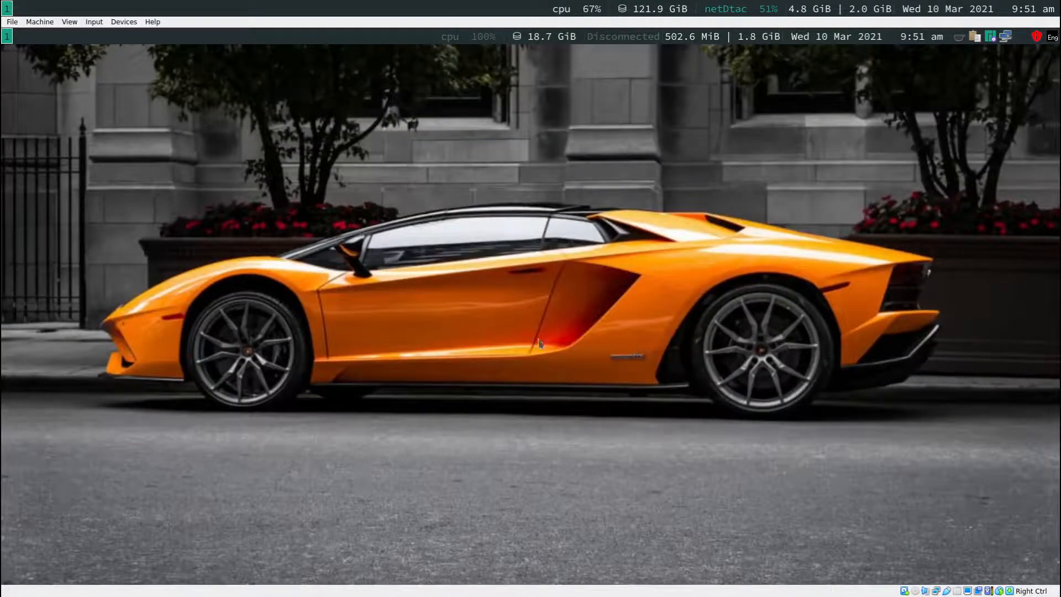
pyautogui.moveTo(452, 354)
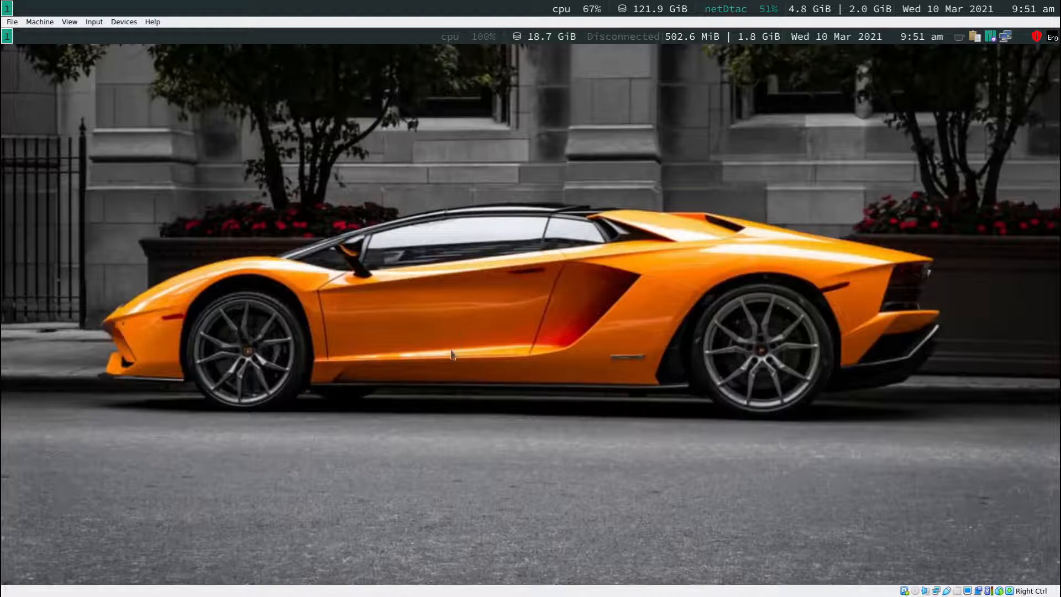
pyautogui.moveTo(533, 273)
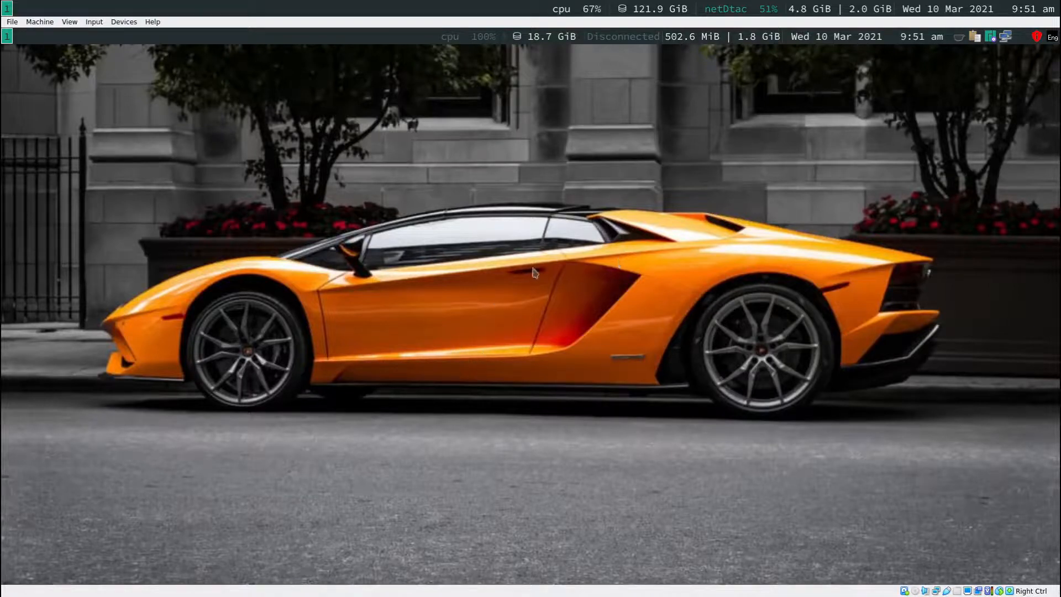
pyautogui.moveTo(592, 311)
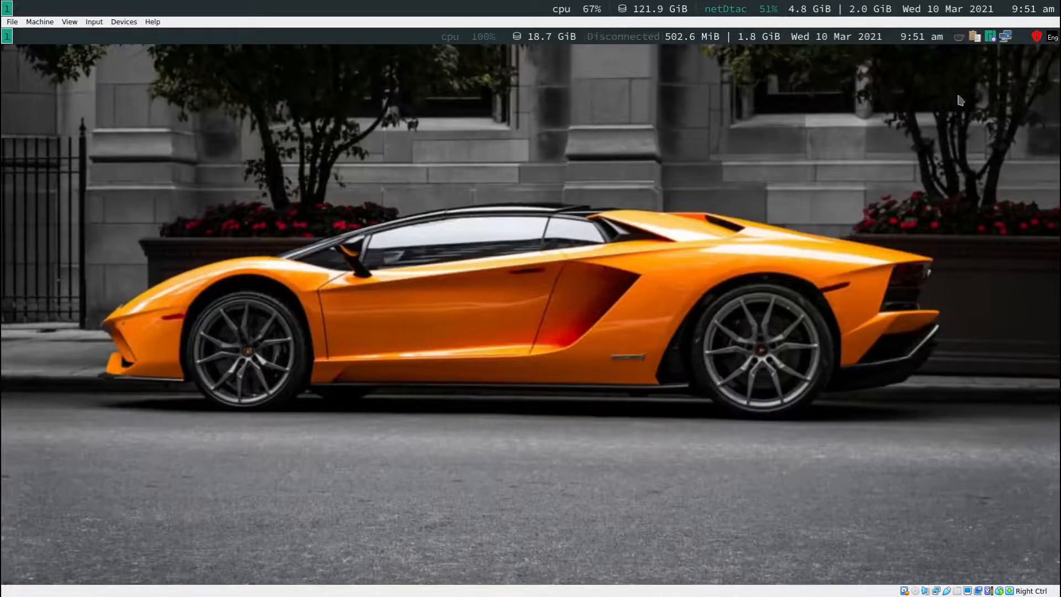
pyautogui.moveTo(513, 321)
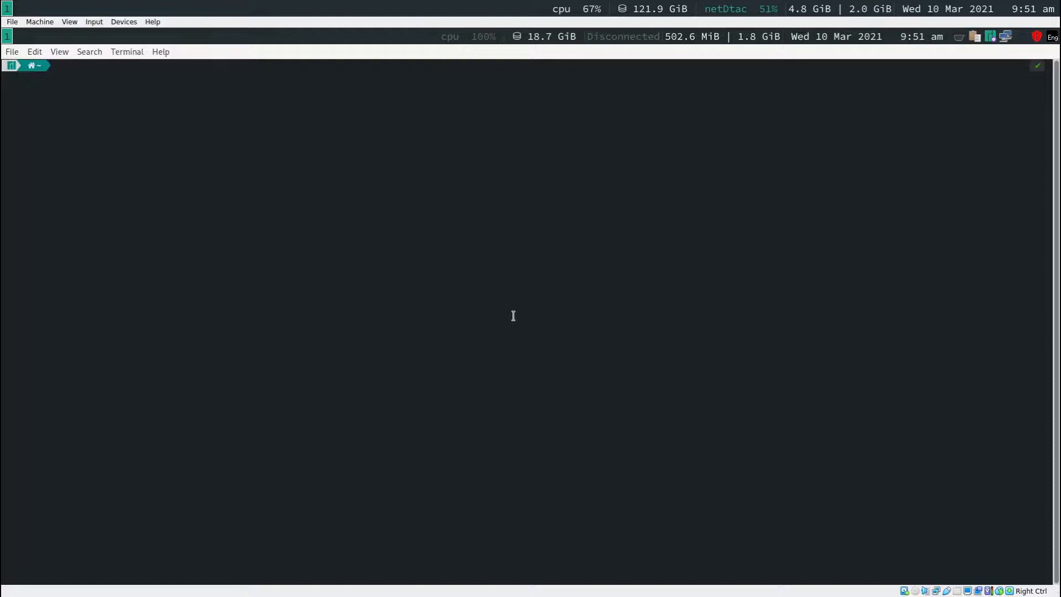
# Edit ~/.config/i3/config in vi and search for conky.
pyautogui.write('cd OR_DESKTOP')
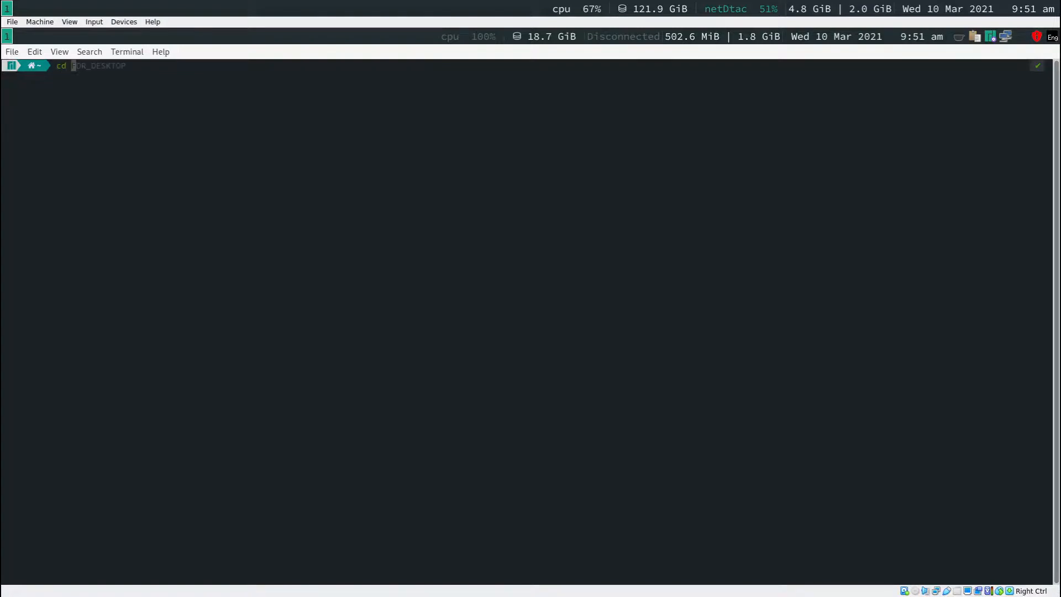
pyautogui.write('~/')
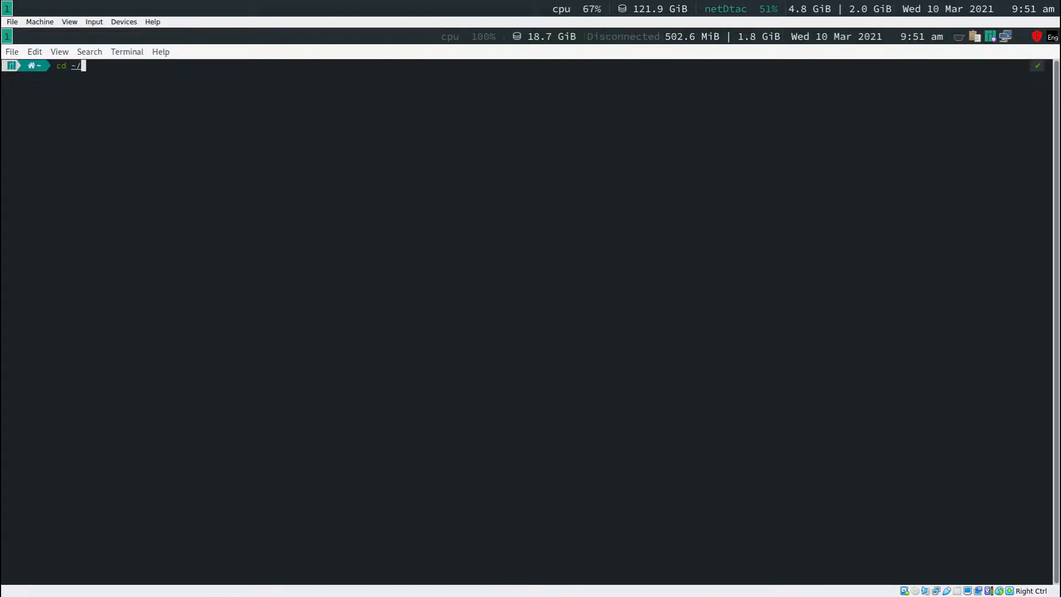
pyautogui.write('.co')
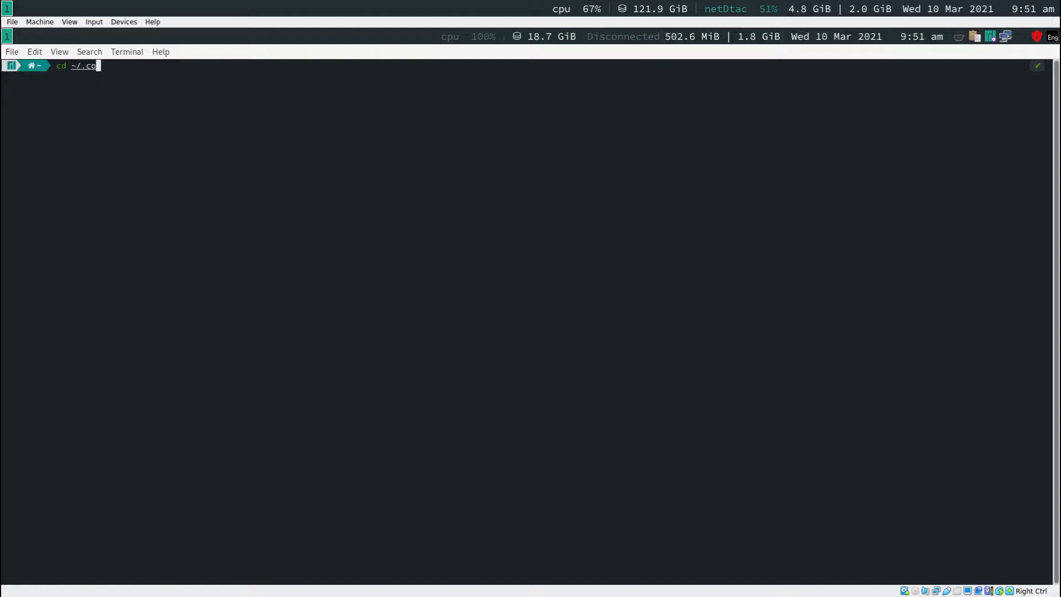
pyautogui.write('nfig/i')
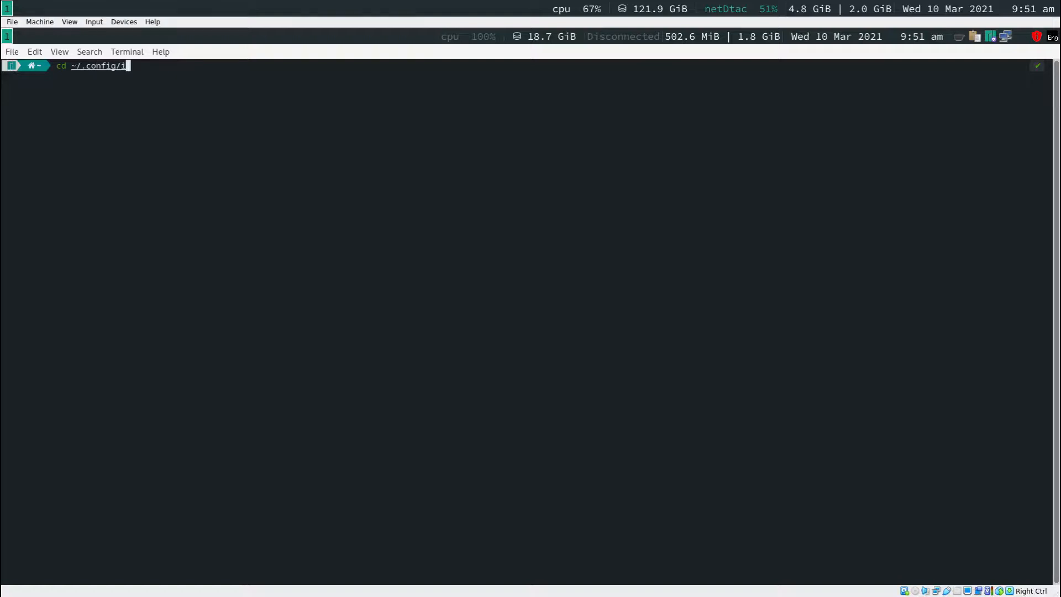
pyautogui.write('3/c')
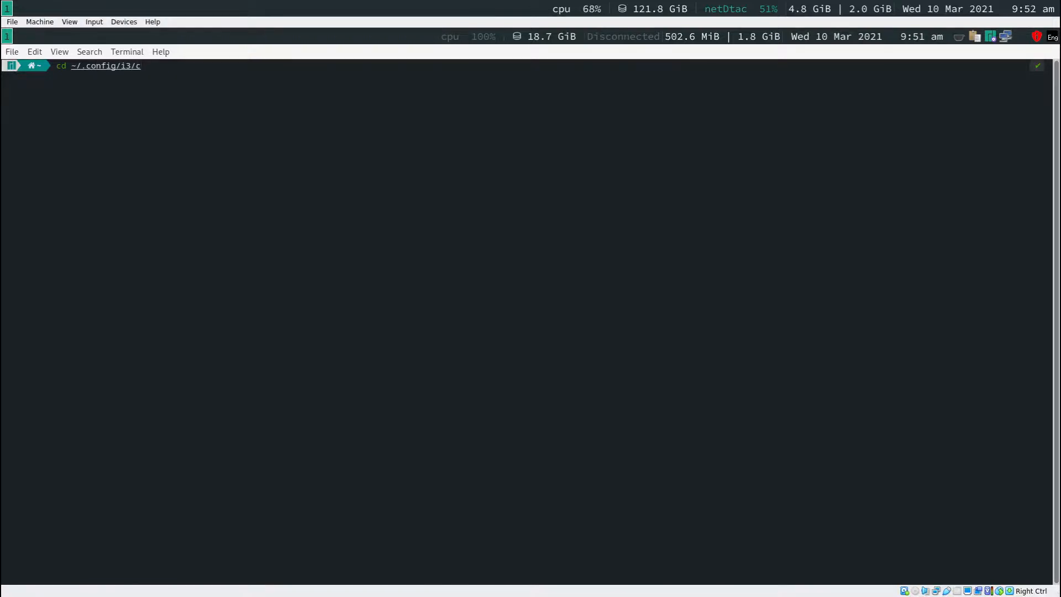
pyautogui.write('vi')
pyautogui.write('/')
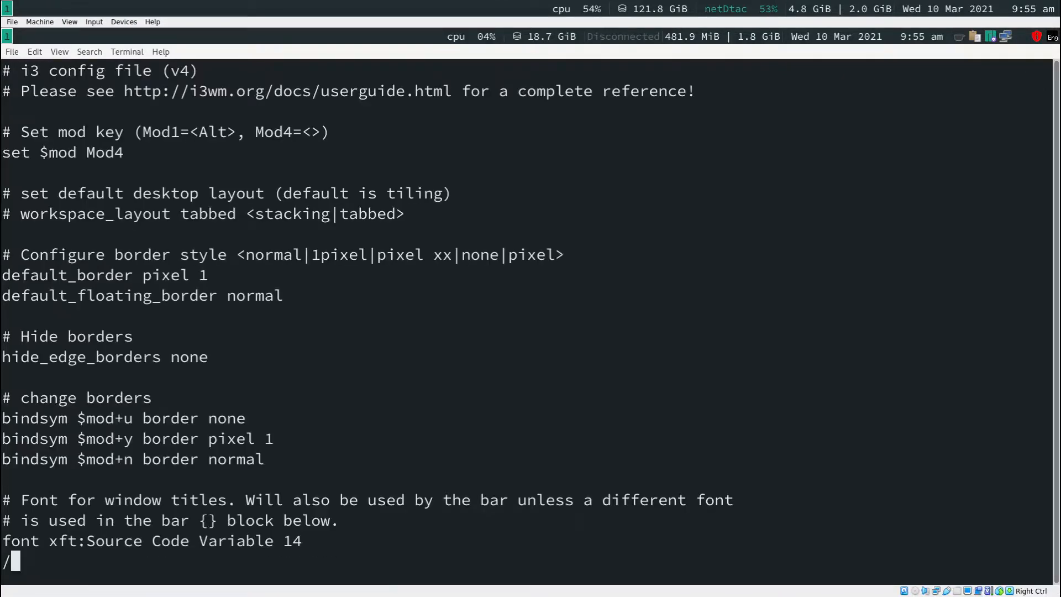
pyautogui.write('conky')
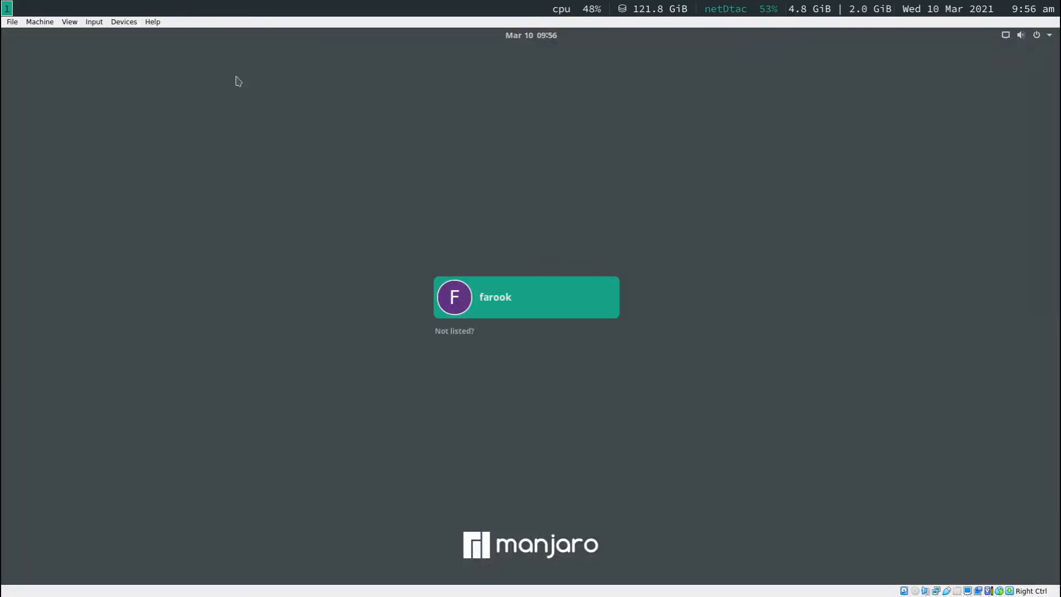
# Sign back in to the account with the i3 session to restart the i3 desktop.
pyautogui.click(526, 296)
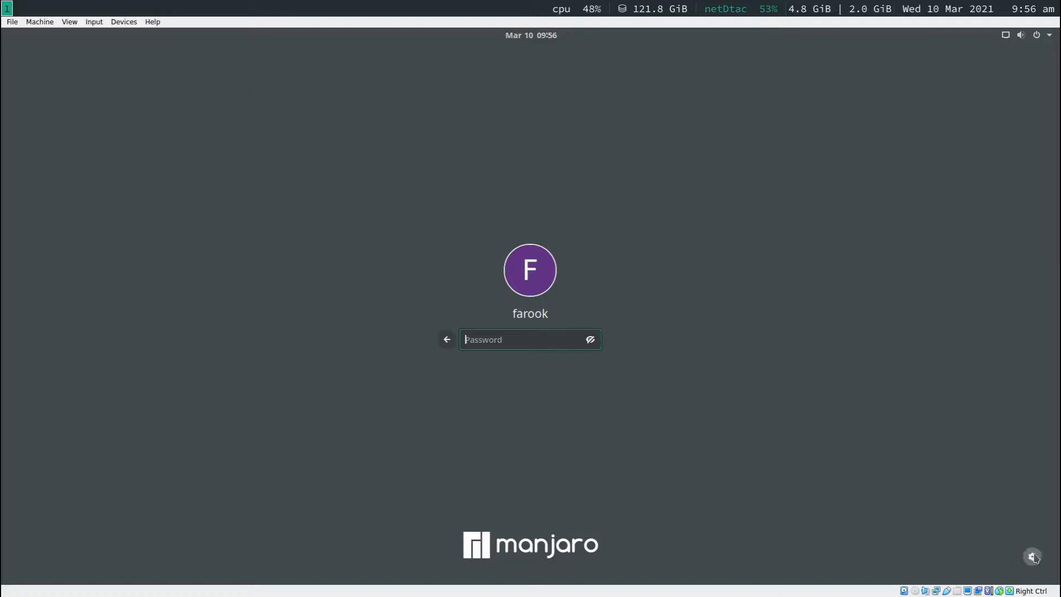
pyautogui.click(1031, 555)
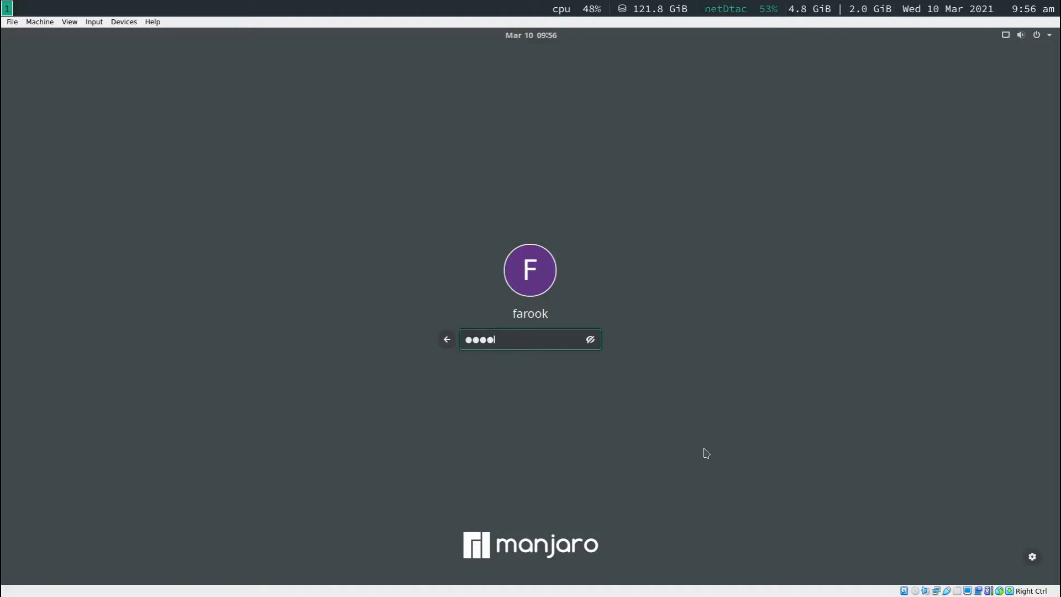
pyautogui.press('Return')
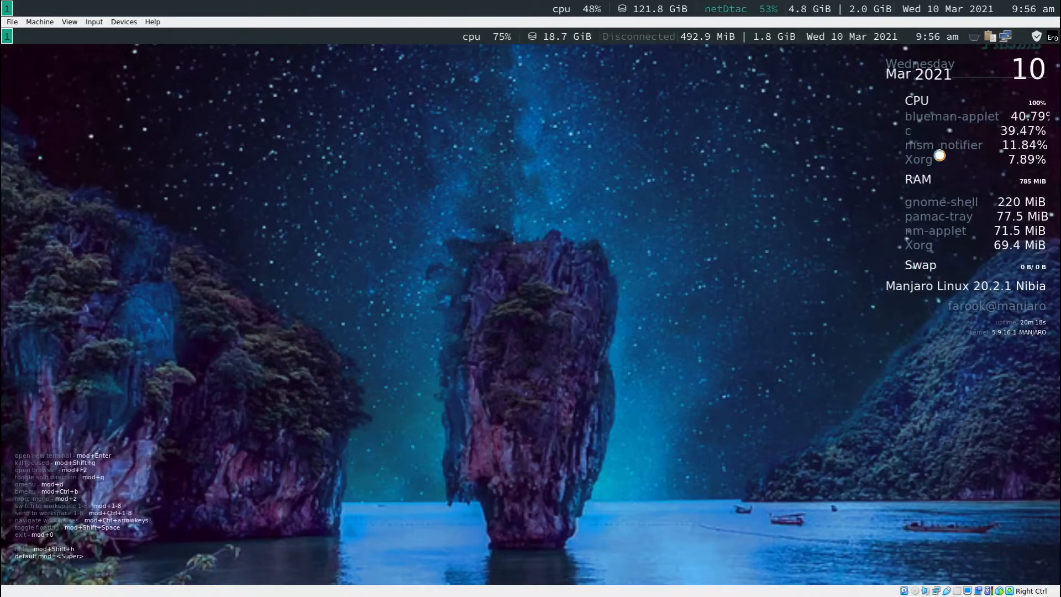
pyautogui.moveTo(623, 348)
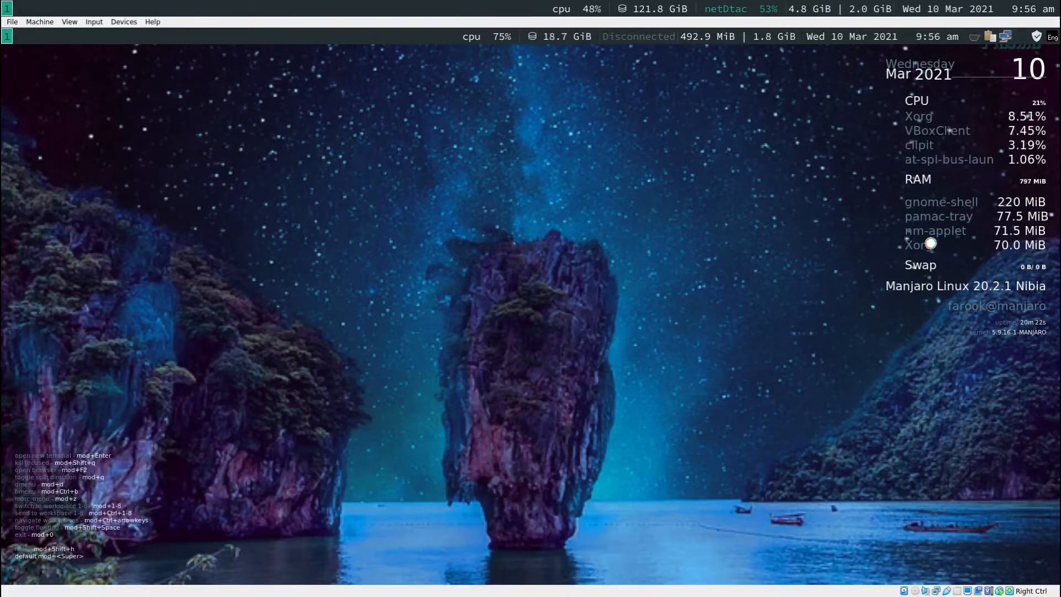
pyautogui.moveTo(686, 285)
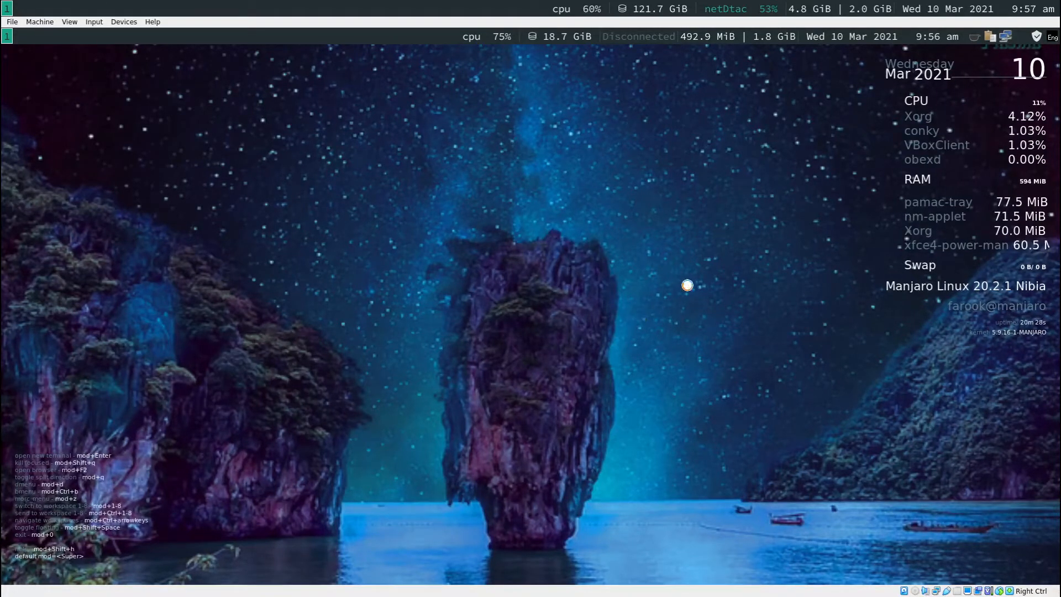
pyautogui.moveTo(544, 321)
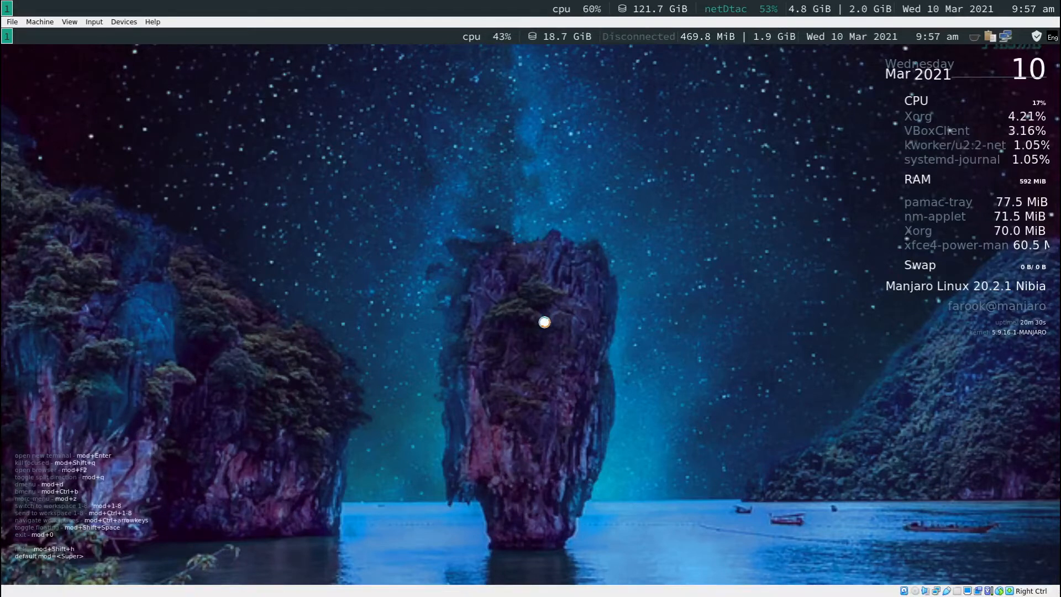